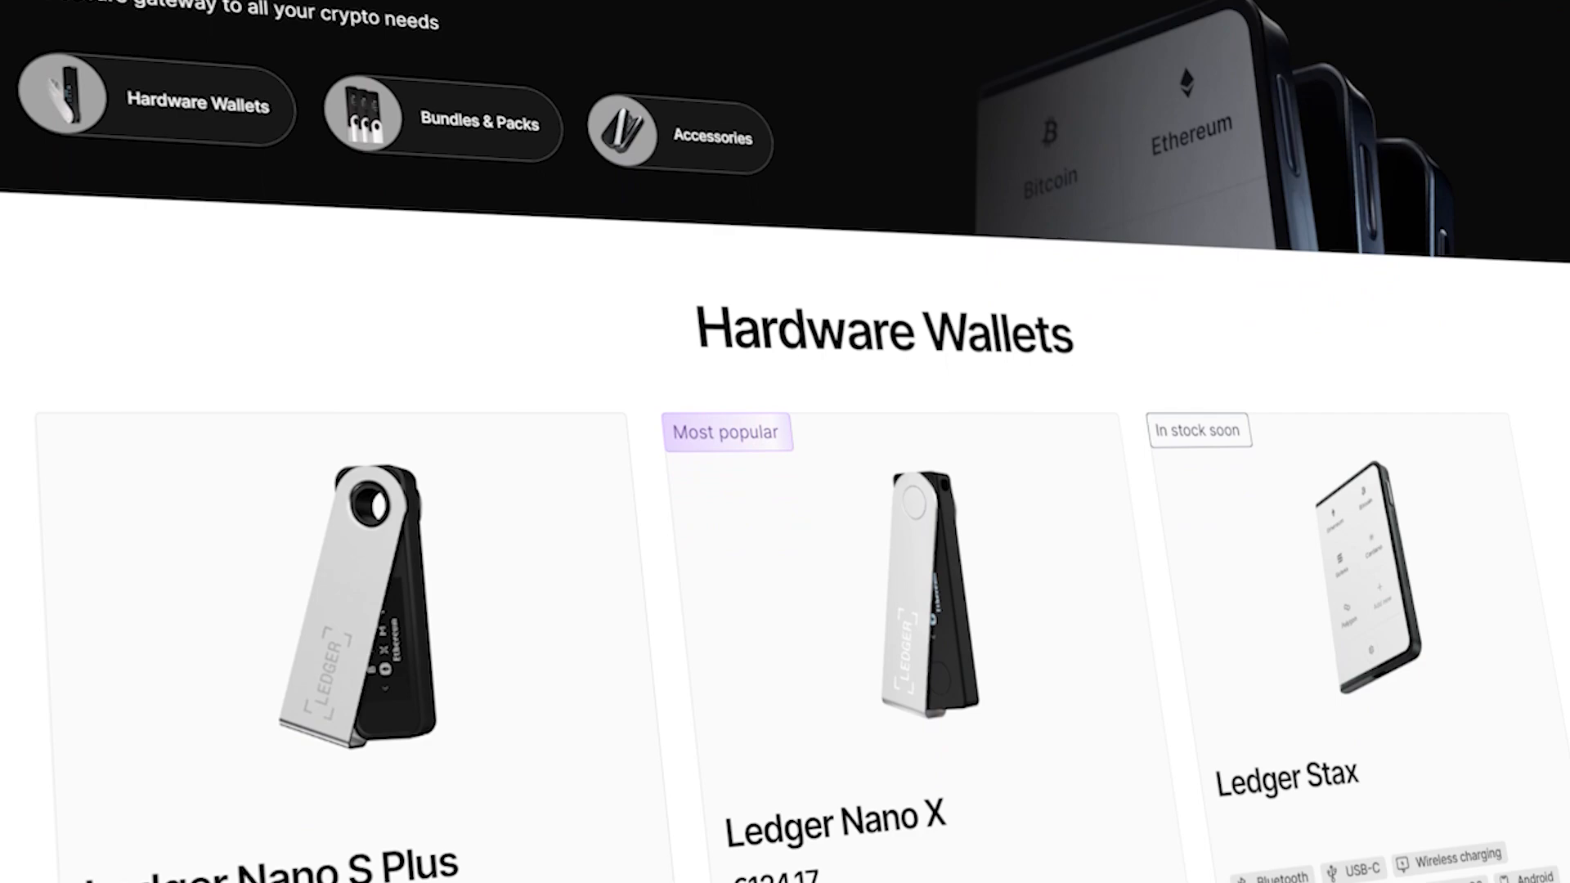
Open the Solflare wallet and view the Solana holding's chart and price details
{"action": "scroll", "scroll_direction": "down", "scroll_amount": 3}
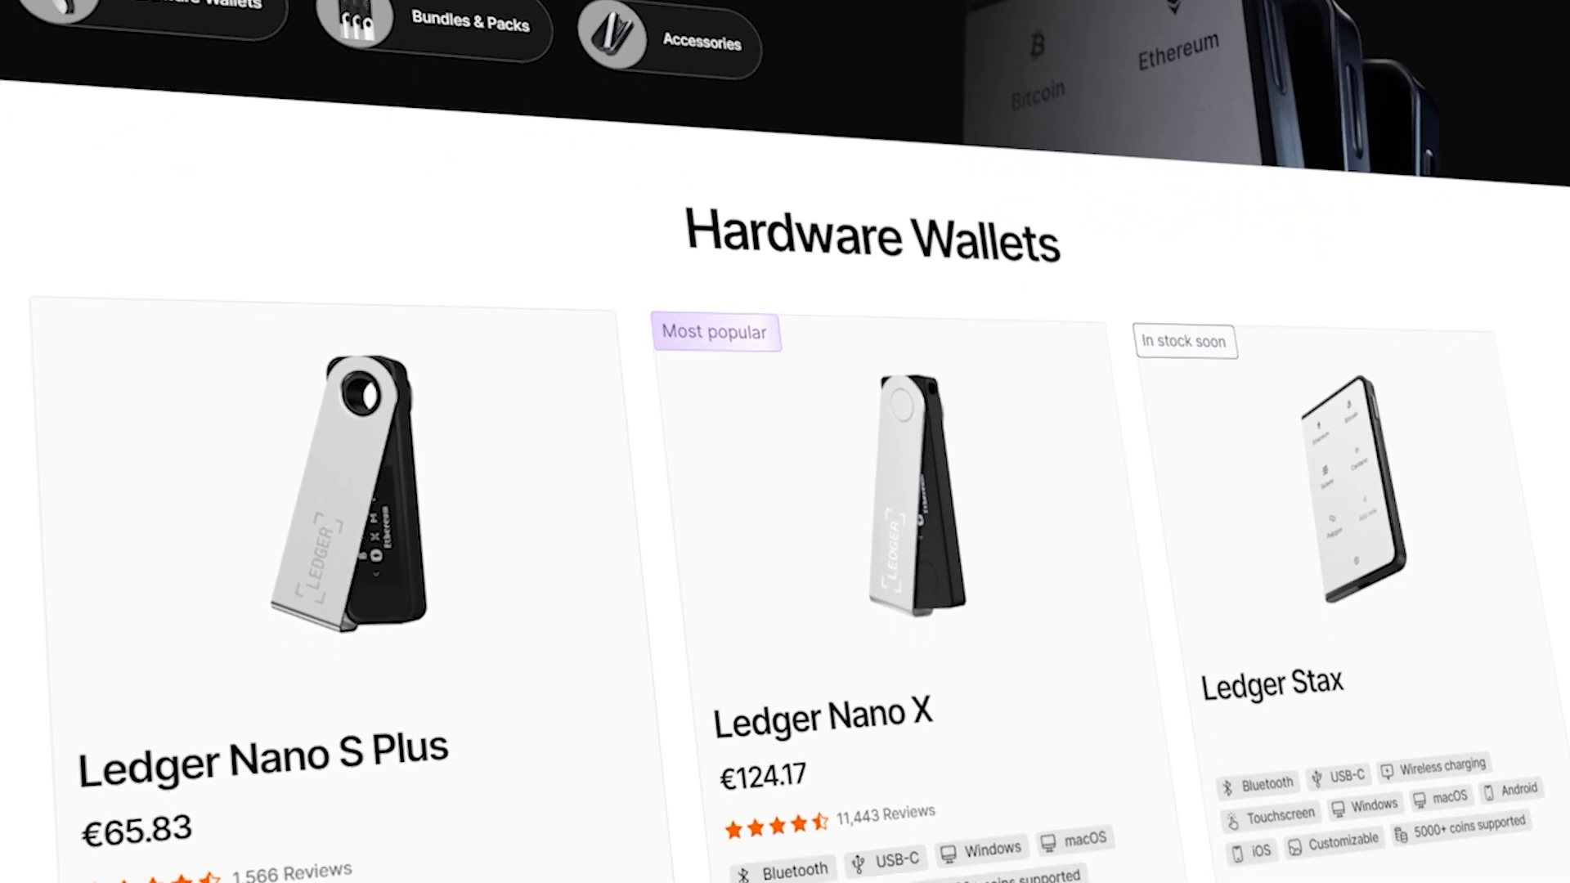
{"action": "scroll", "scroll_direction": "down", "scroll_amount": 3}
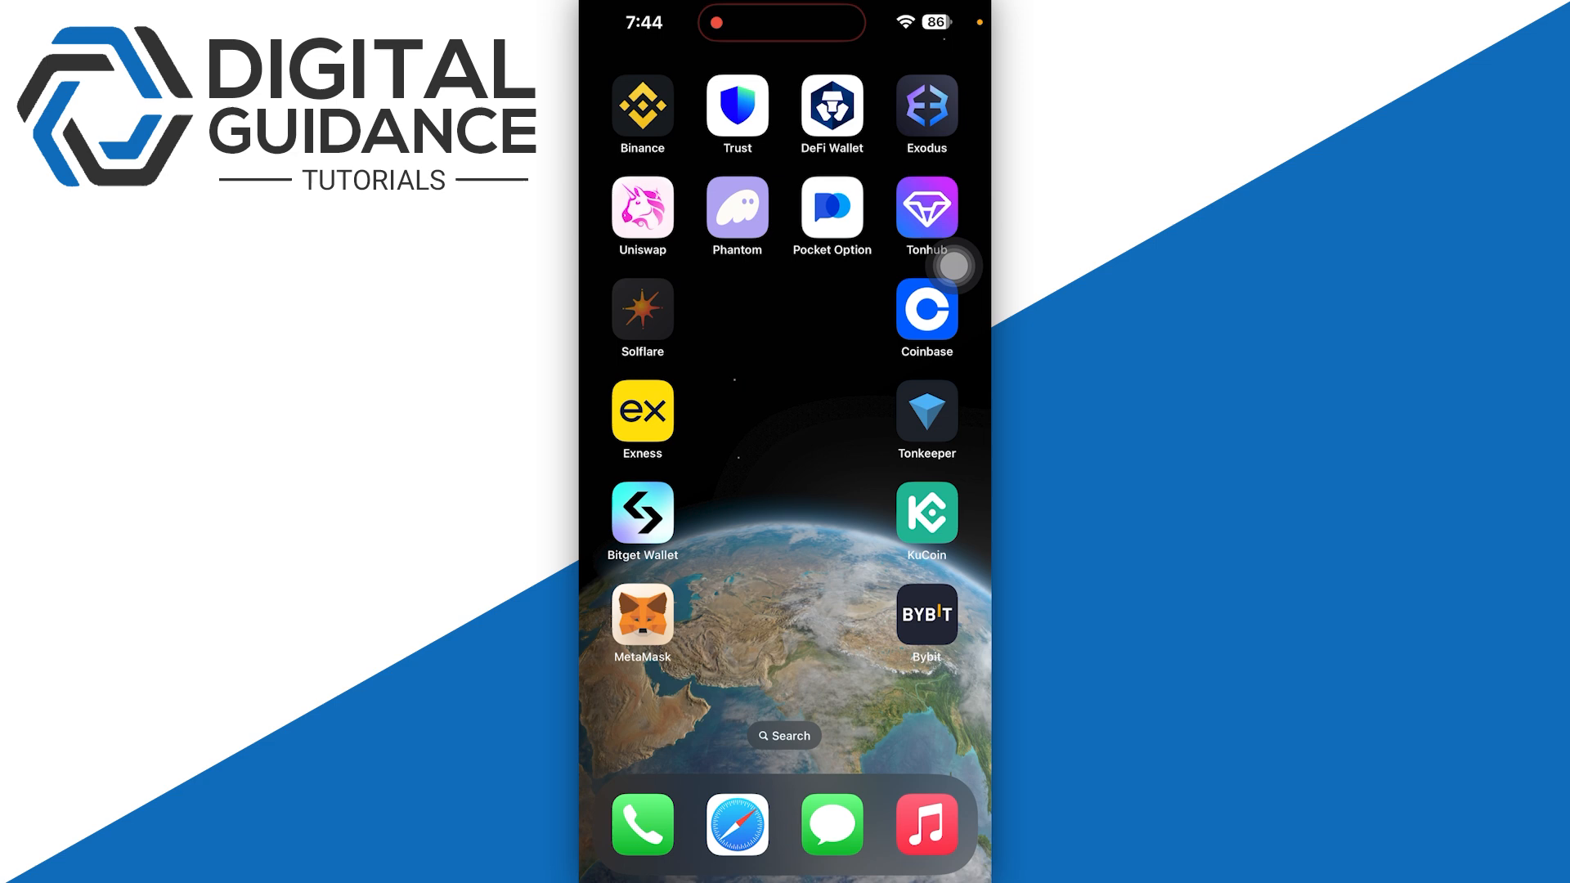
{"action": "left_click", "coordinate": [737, 207]}
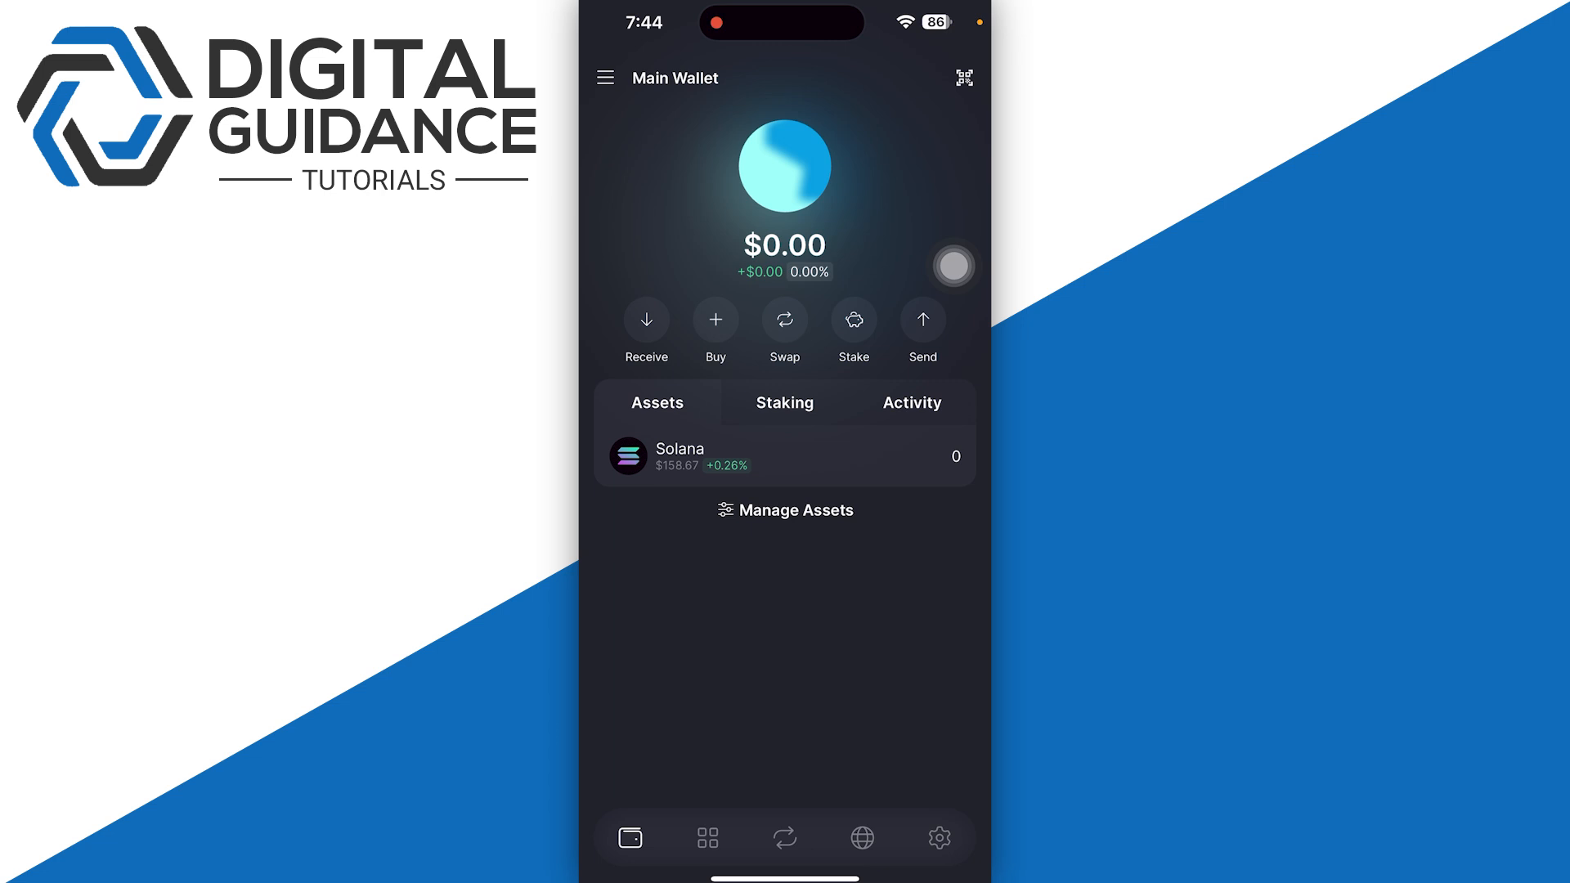
{"action": "left_click", "coordinate": [785, 321]}
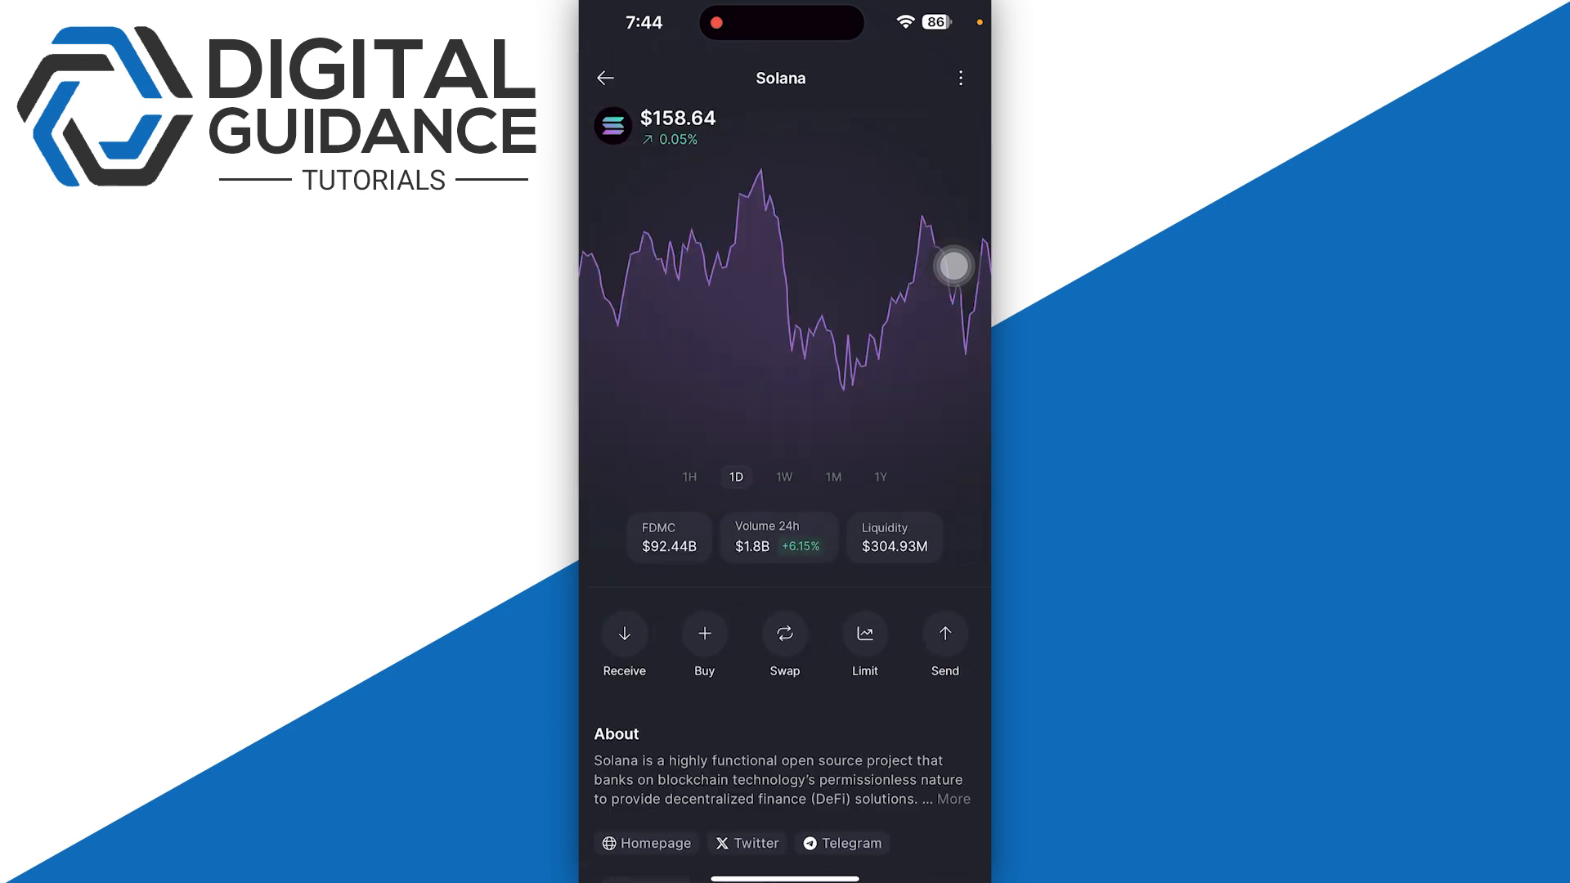
{"action": "scroll", "scroll_direction": "down", "scroll_amount": 3}
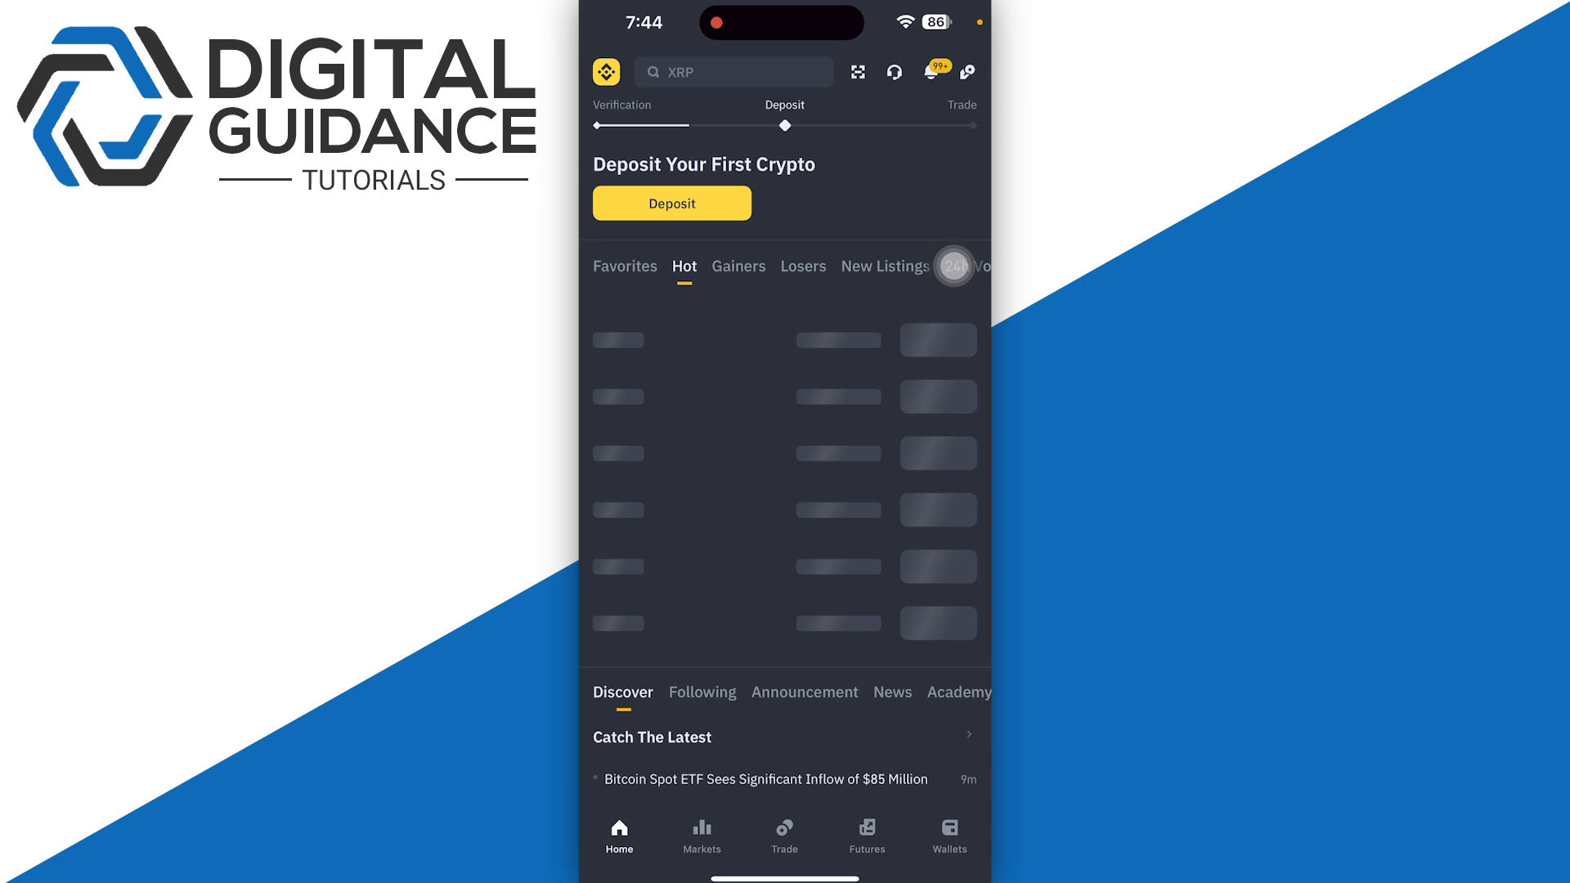
From the Funding wallet, get the SOL deposit address on the Solana network, then open the account menu
{"action": "left_click", "coordinate": [947, 836]}
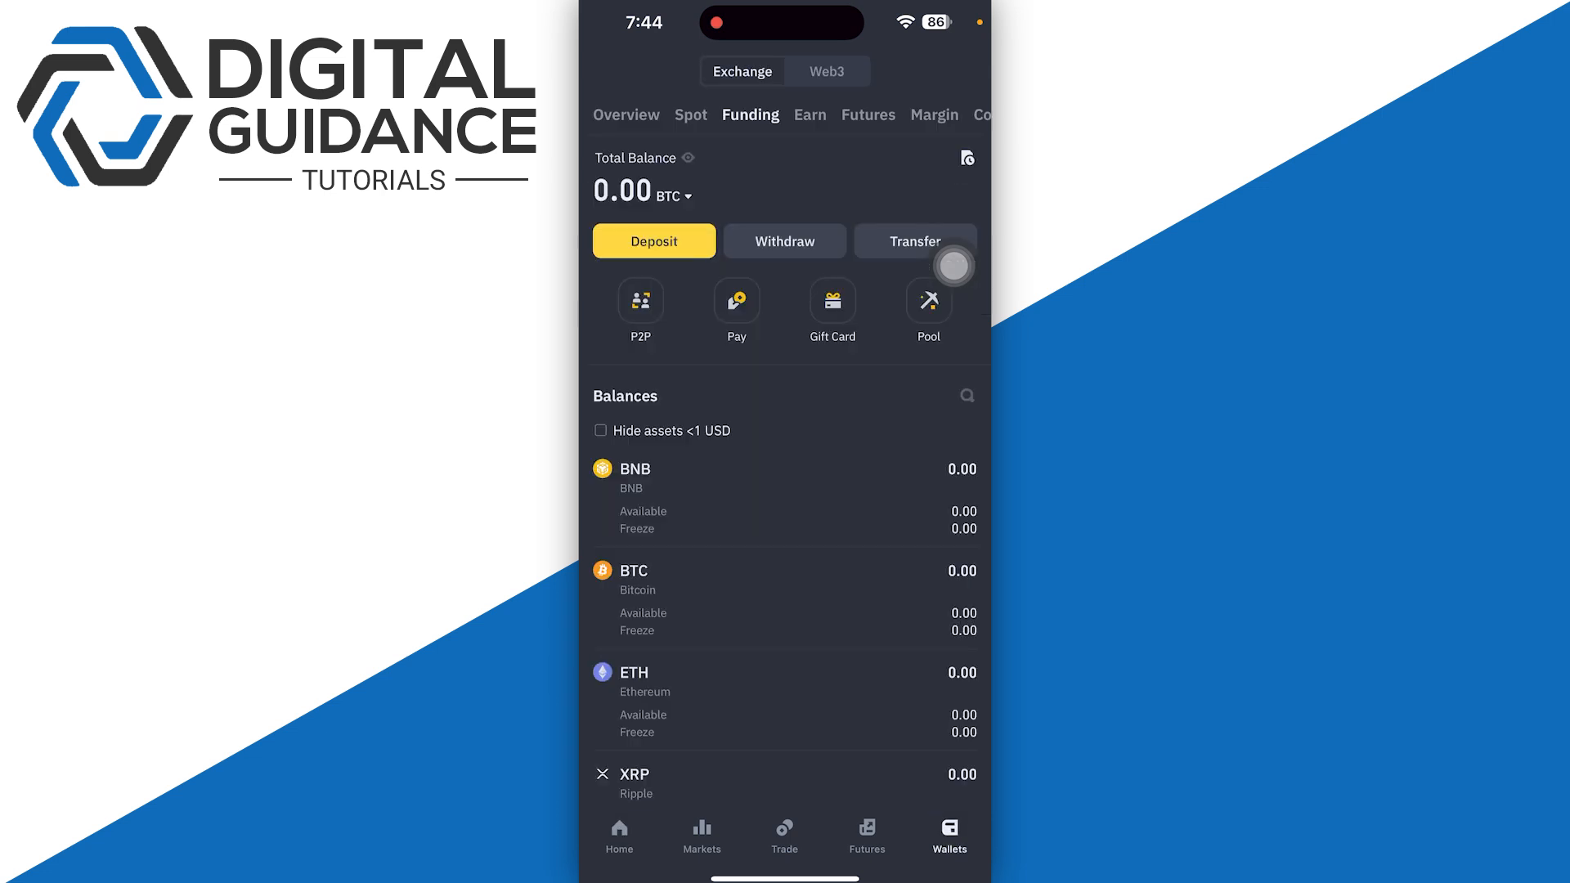
{"action": "left_click", "coordinate": [965, 396]}
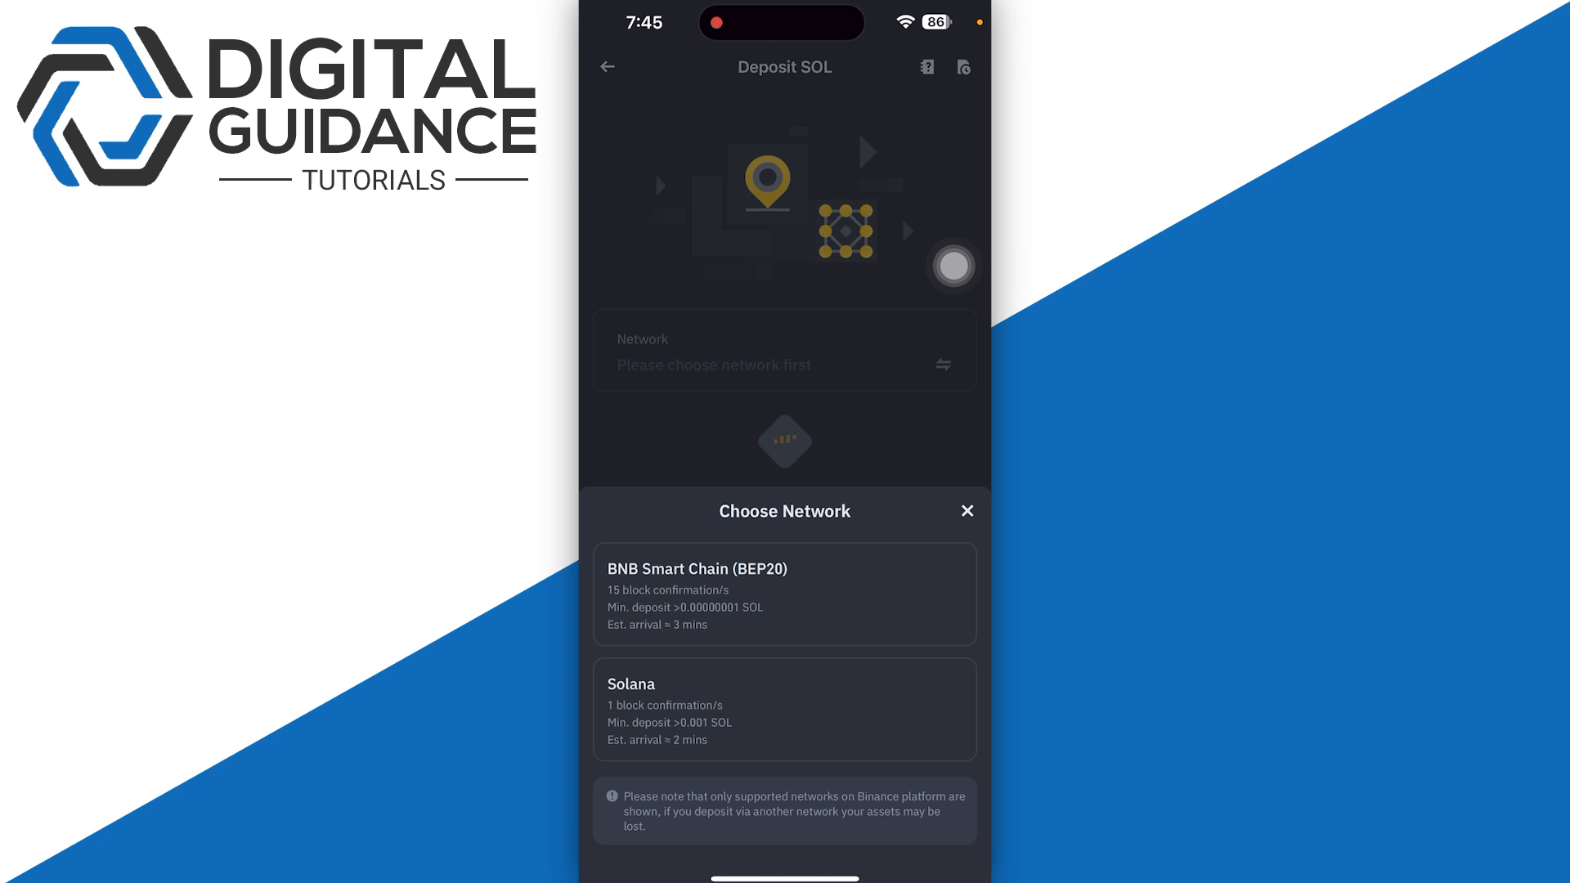
{"action": "left_click", "coordinate": [784, 710]}
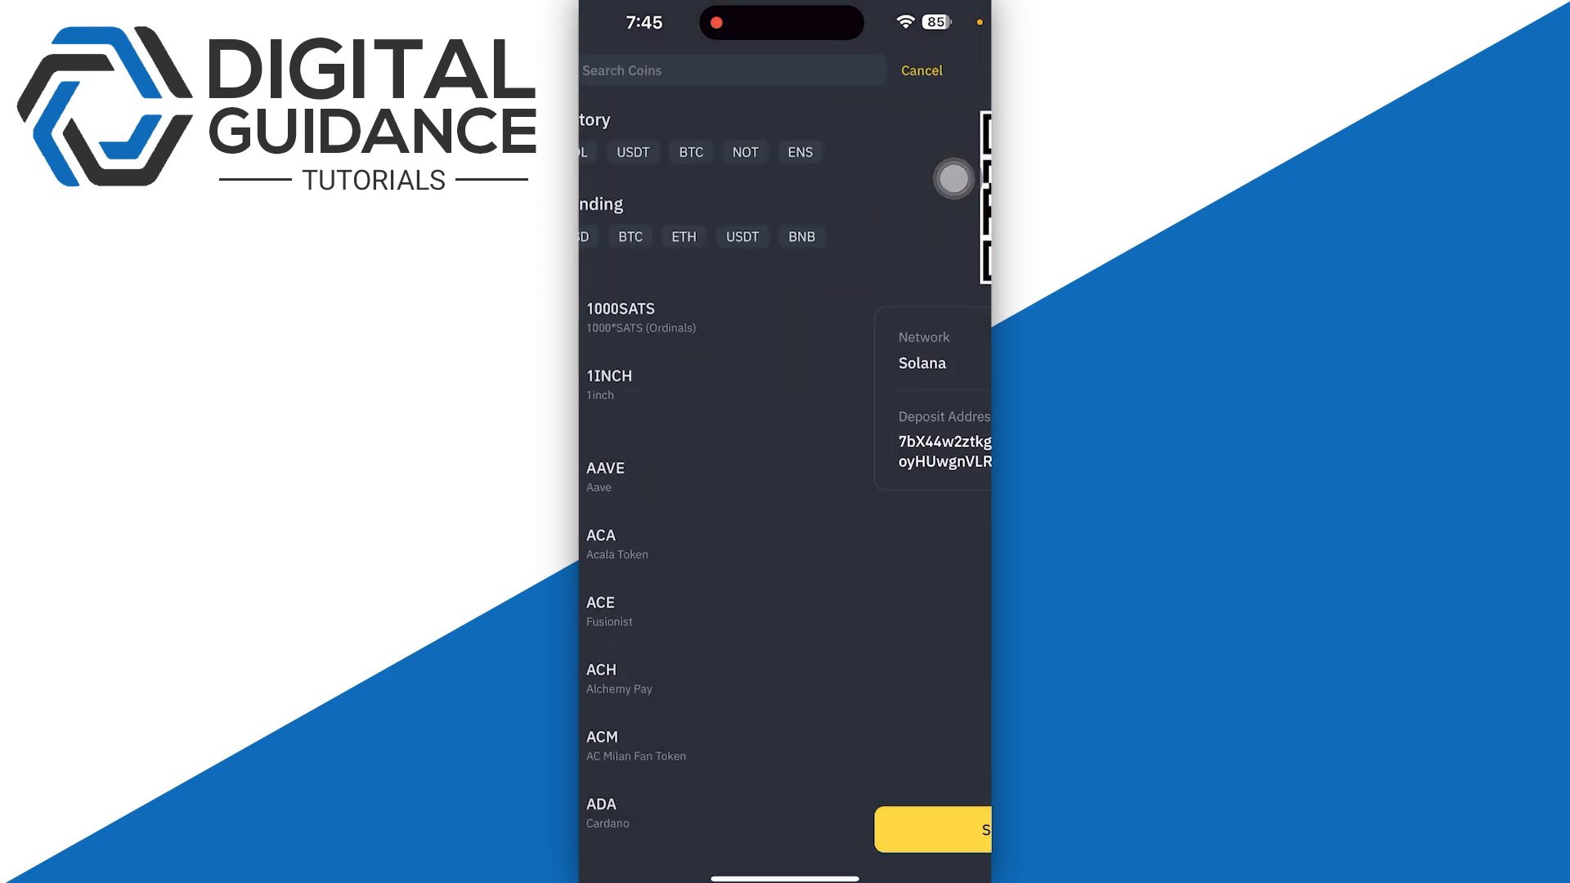
{"action": "left_click", "coordinate": [919, 70]}
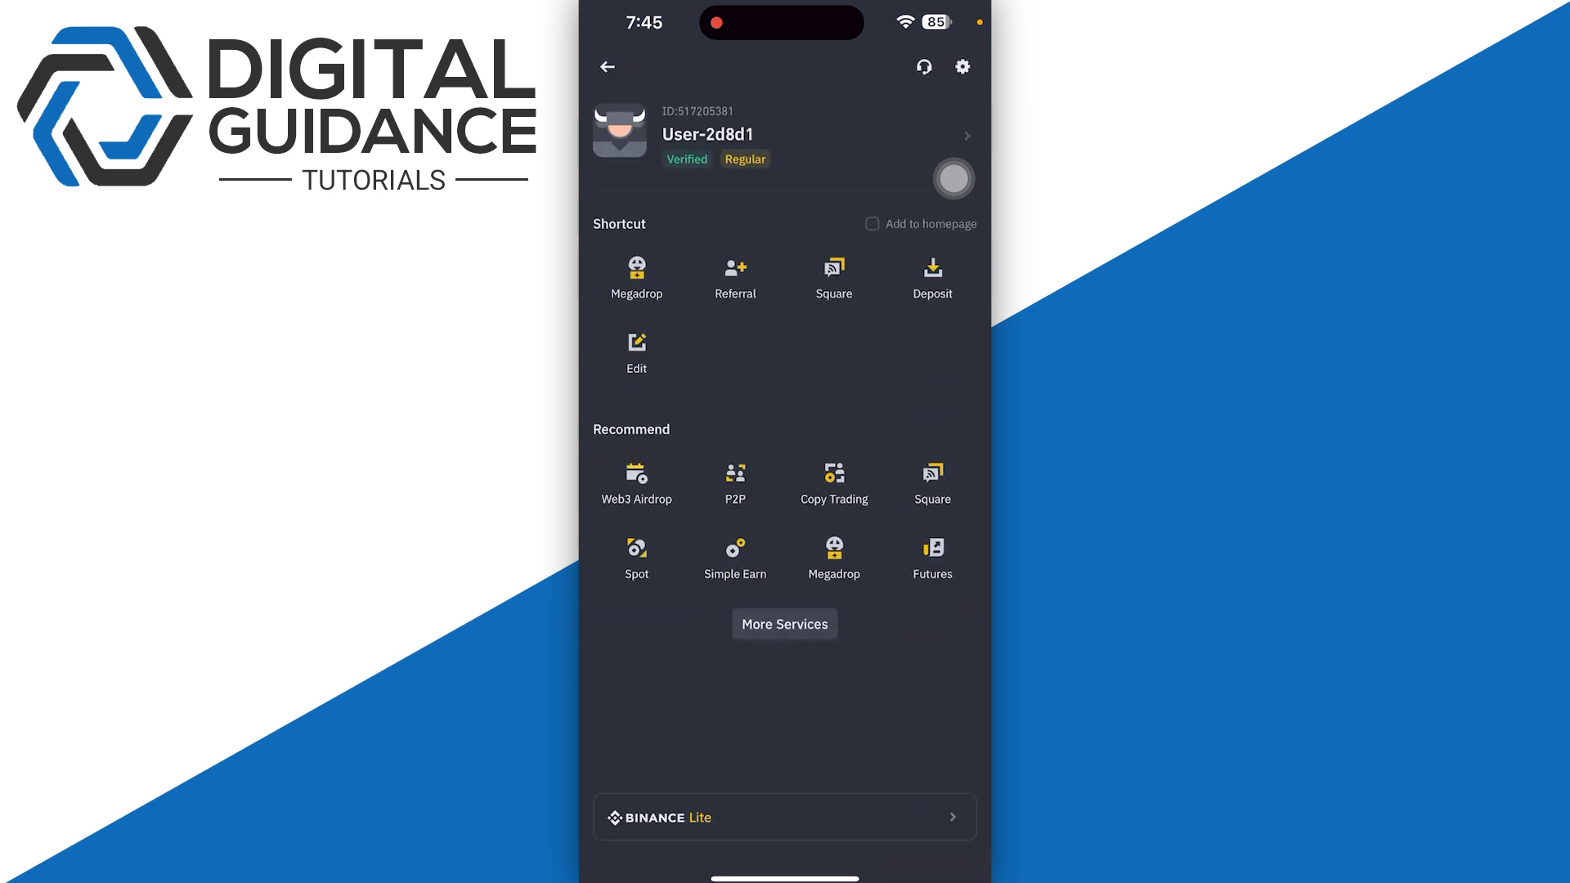
Find Convert by searching 'Conv', then set SOL as From and USDT as To
{"action": "left_click", "coordinate": [784, 624]}
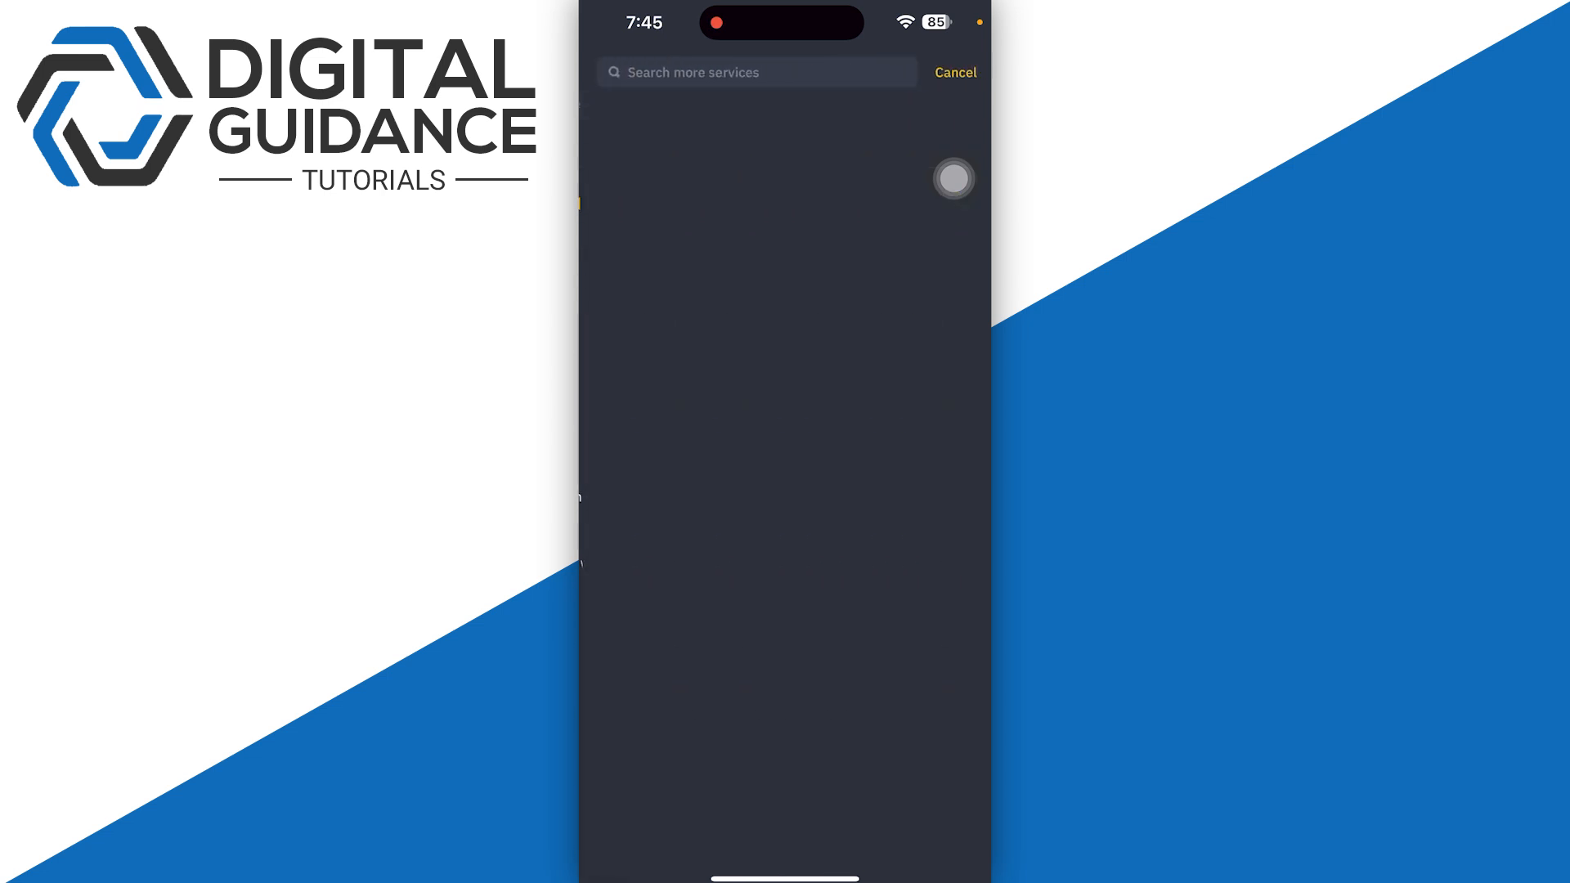
{"action": "type", "text": "Conv"}
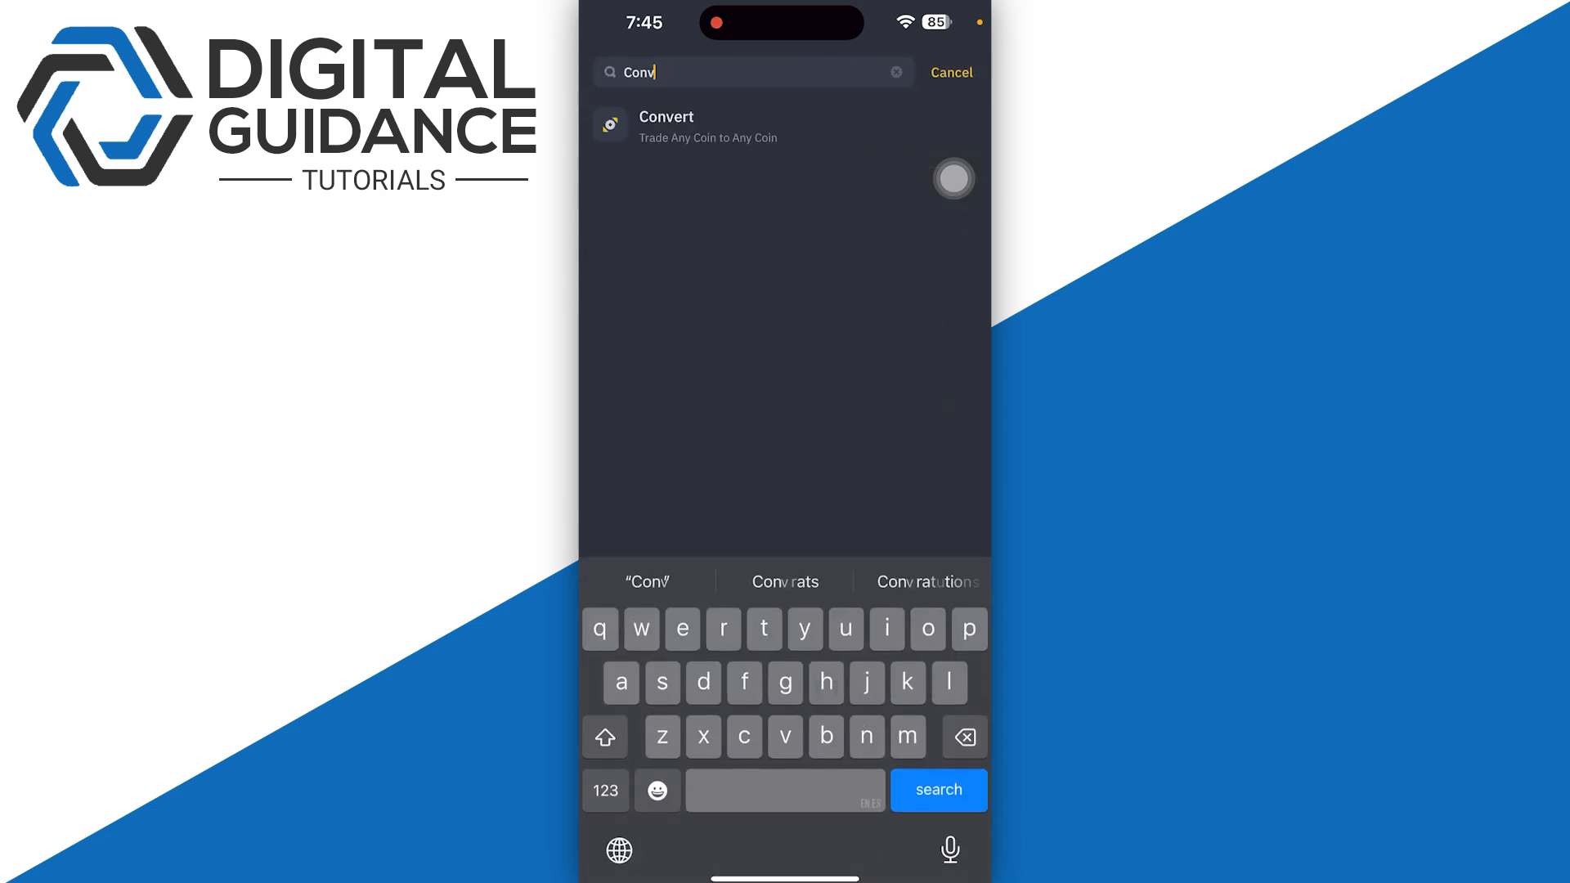
{"action": "left_click", "coordinate": [666, 128]}
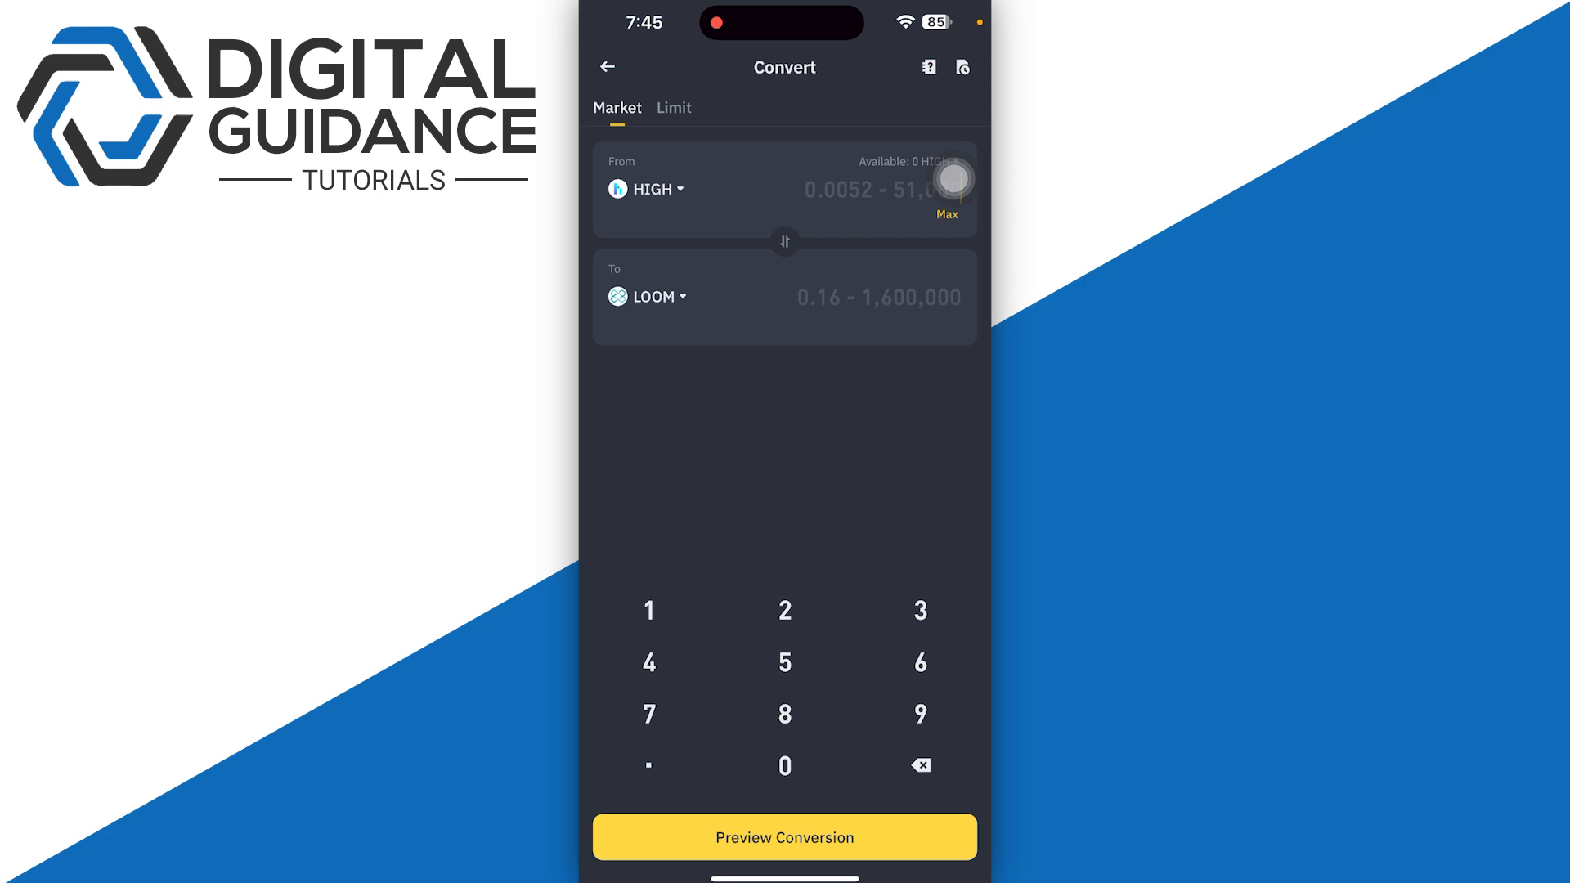
{"action": "left_click", "coordinate": [646, 189]}
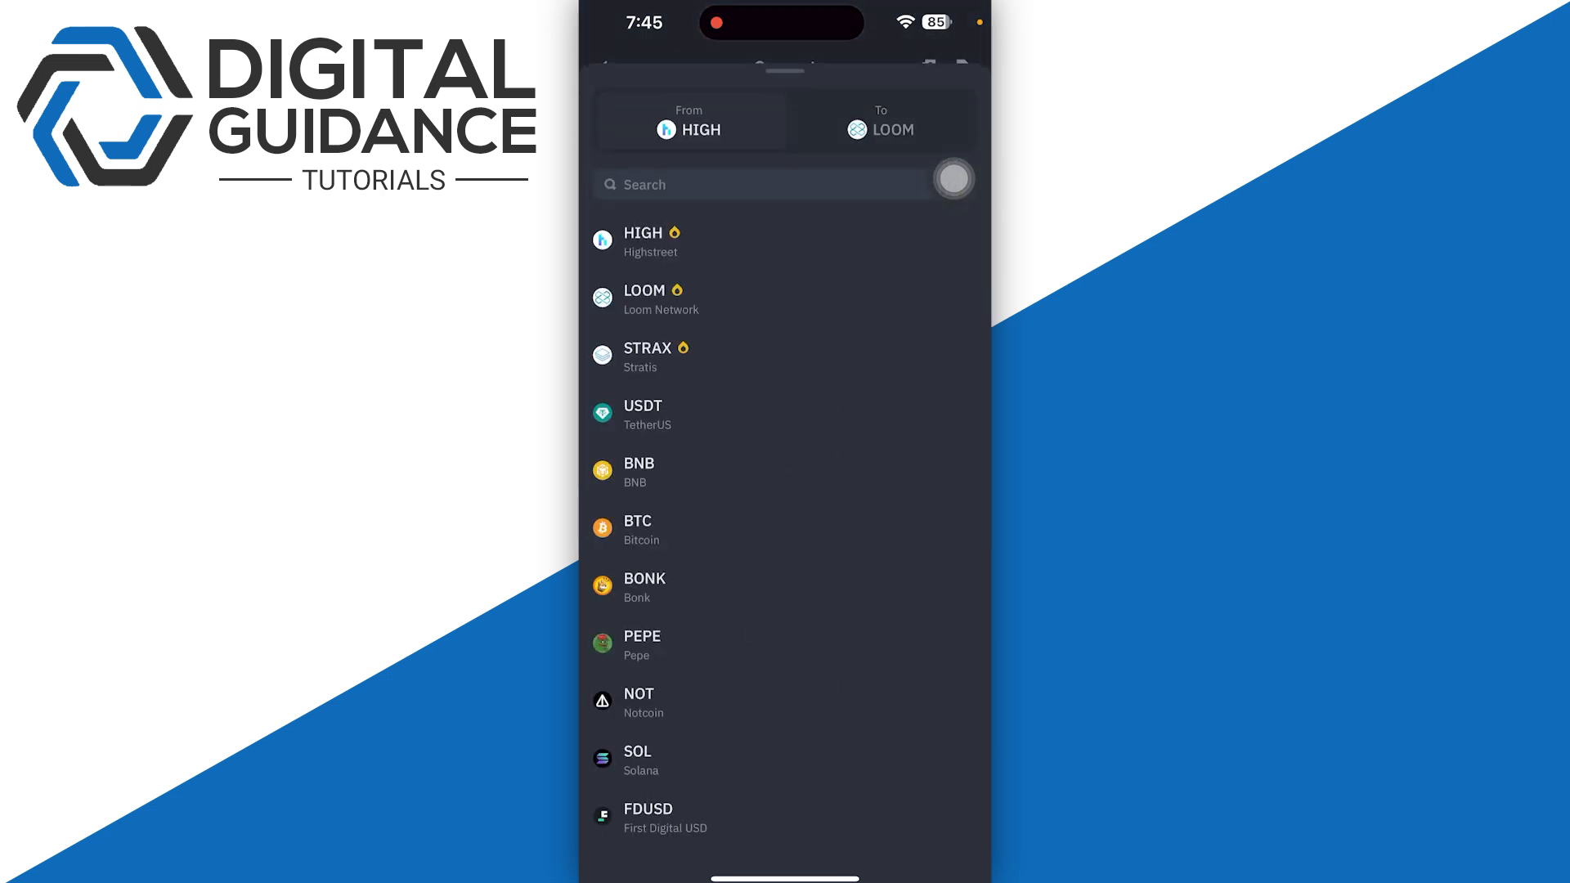
{"action": "left_click", "coordinate": [637, 758]}
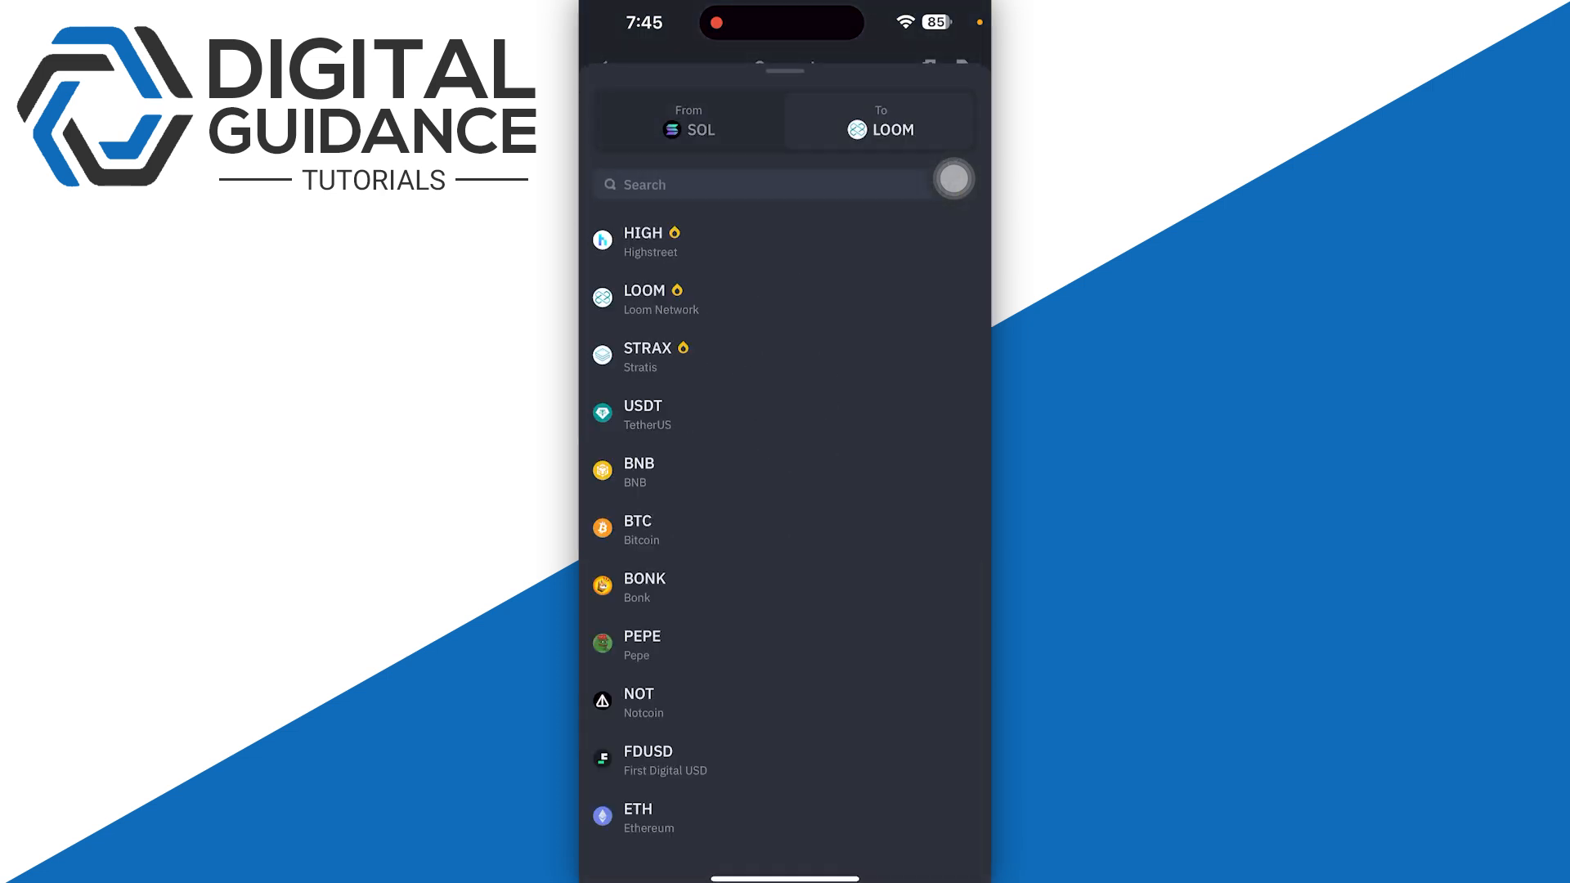
{"action": "type", "text": "Usdt"}
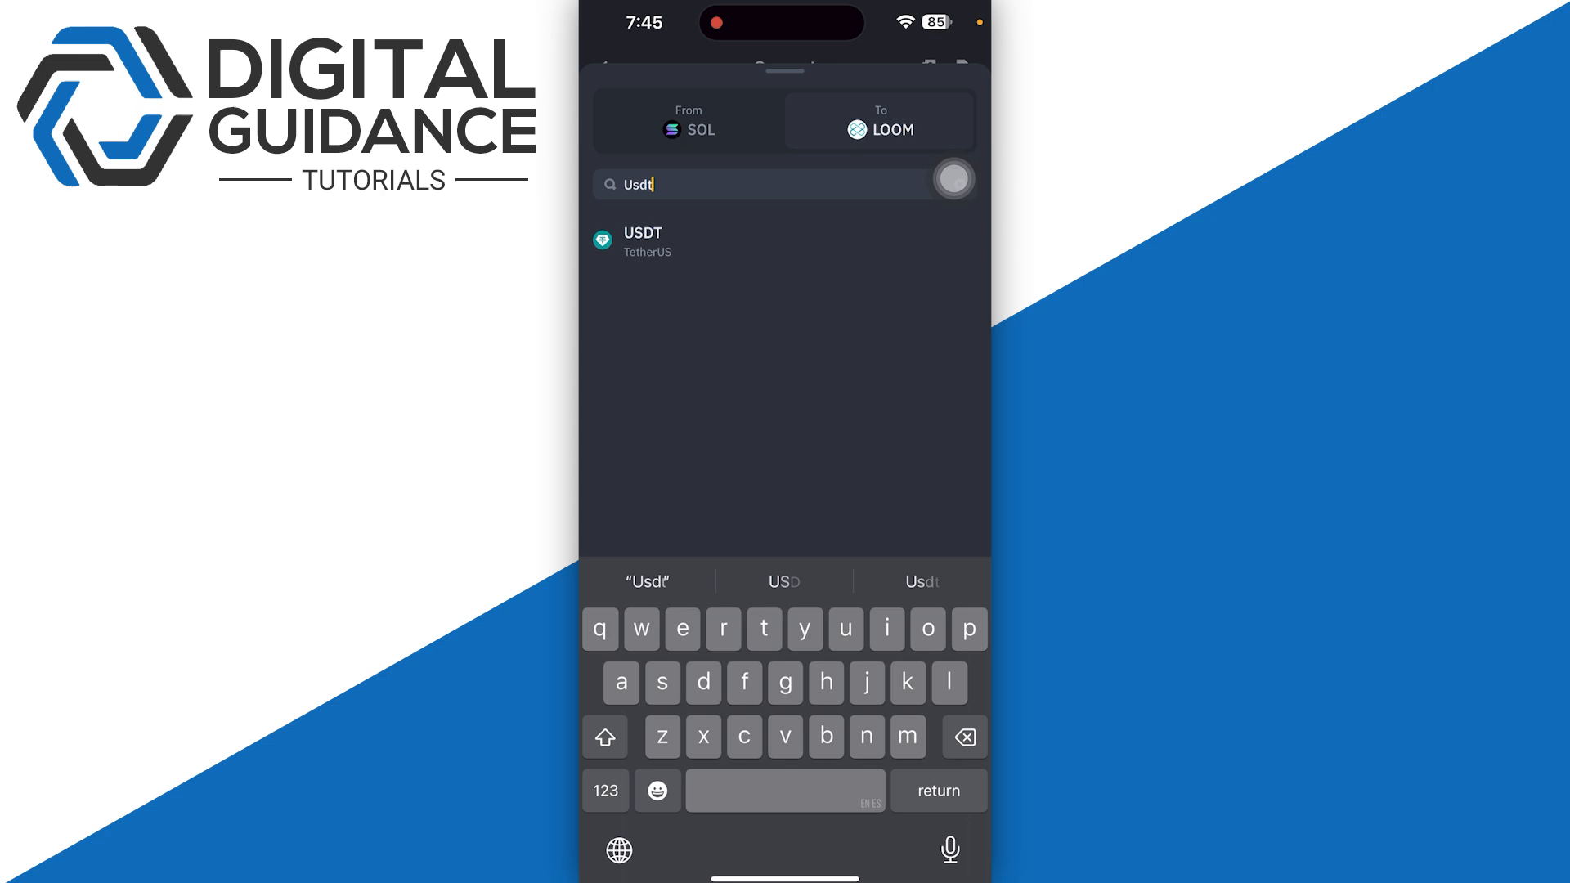
{"action": "left_click", "coordinate": [642, 241]}
{"action": "type", "text": "Conv"}
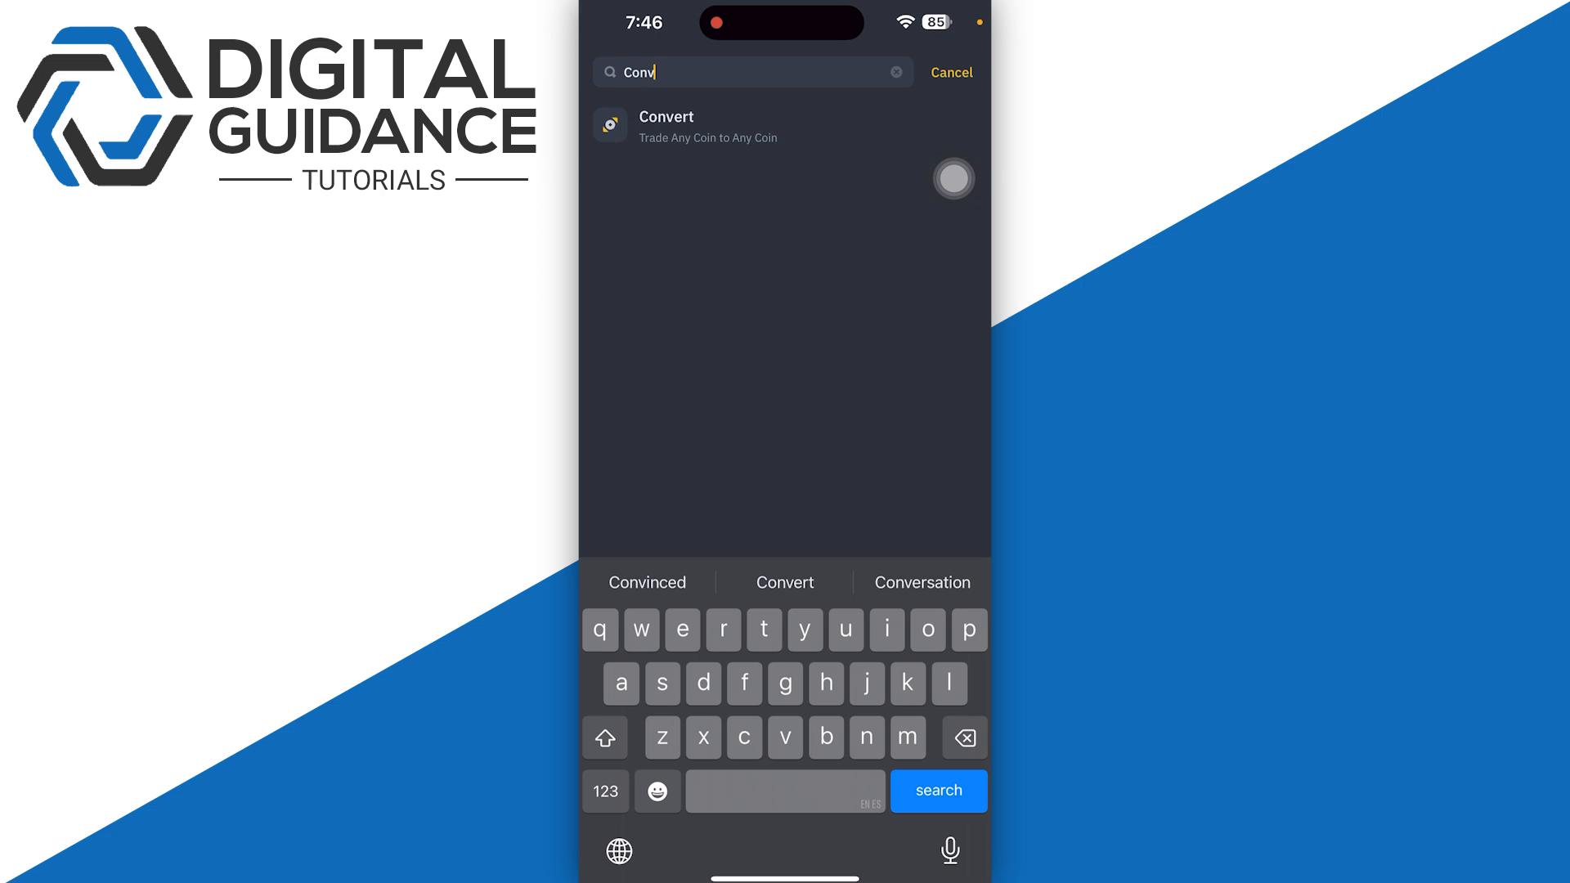
Filter P2P USDT sell offers to Bank Transfer and start selling to the $1.010 buyer
{"action": "left_click", "coordinate": [950, 72]}
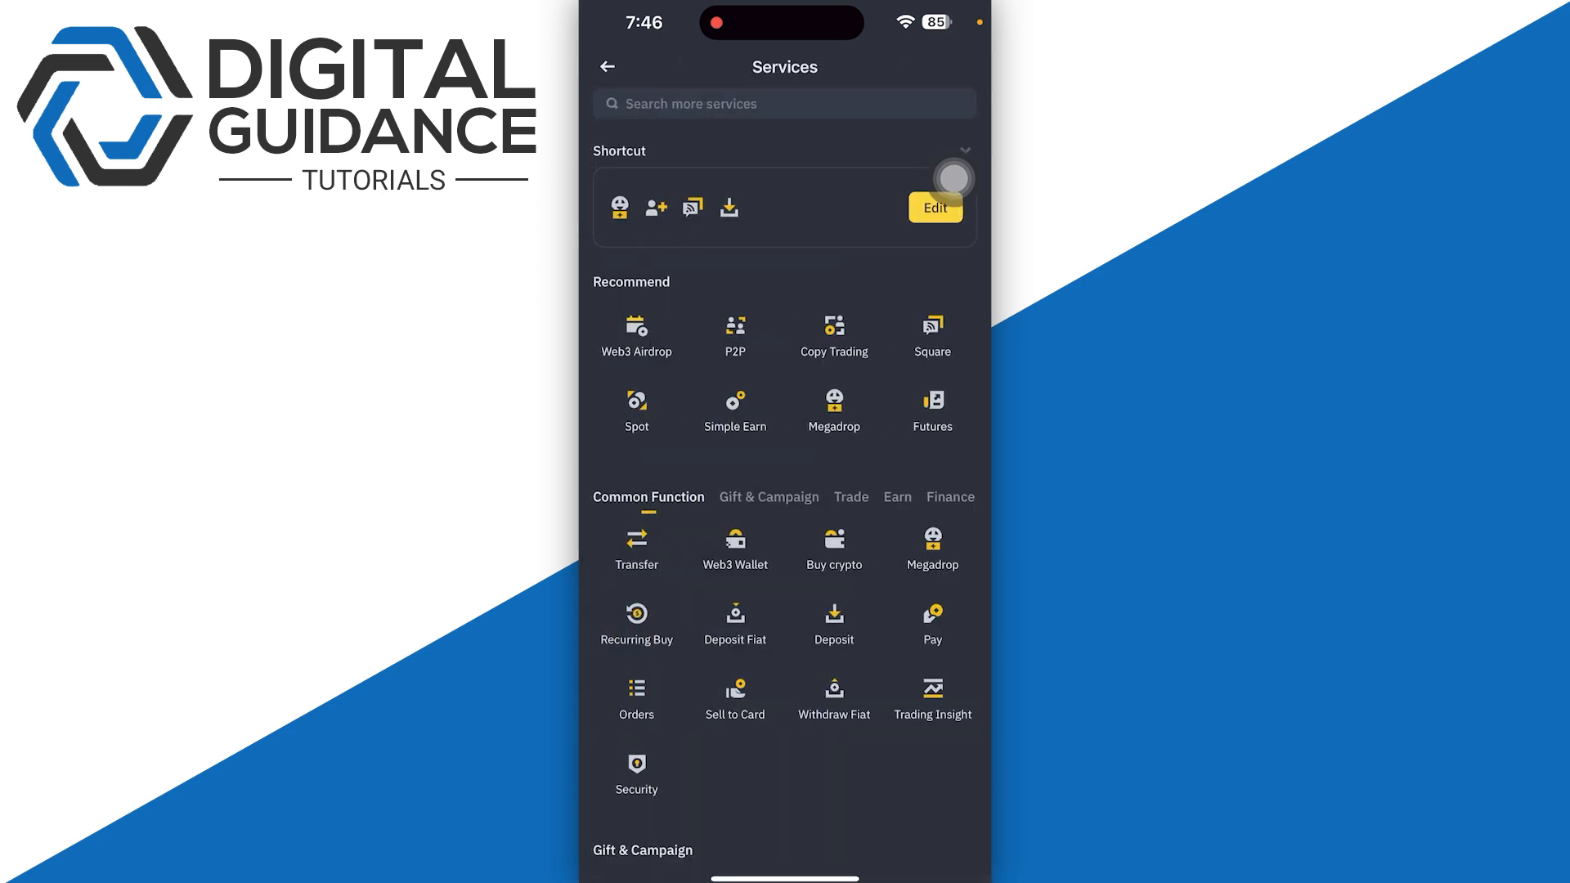
{"action": "left_click", "coordinate": [735, 335]}
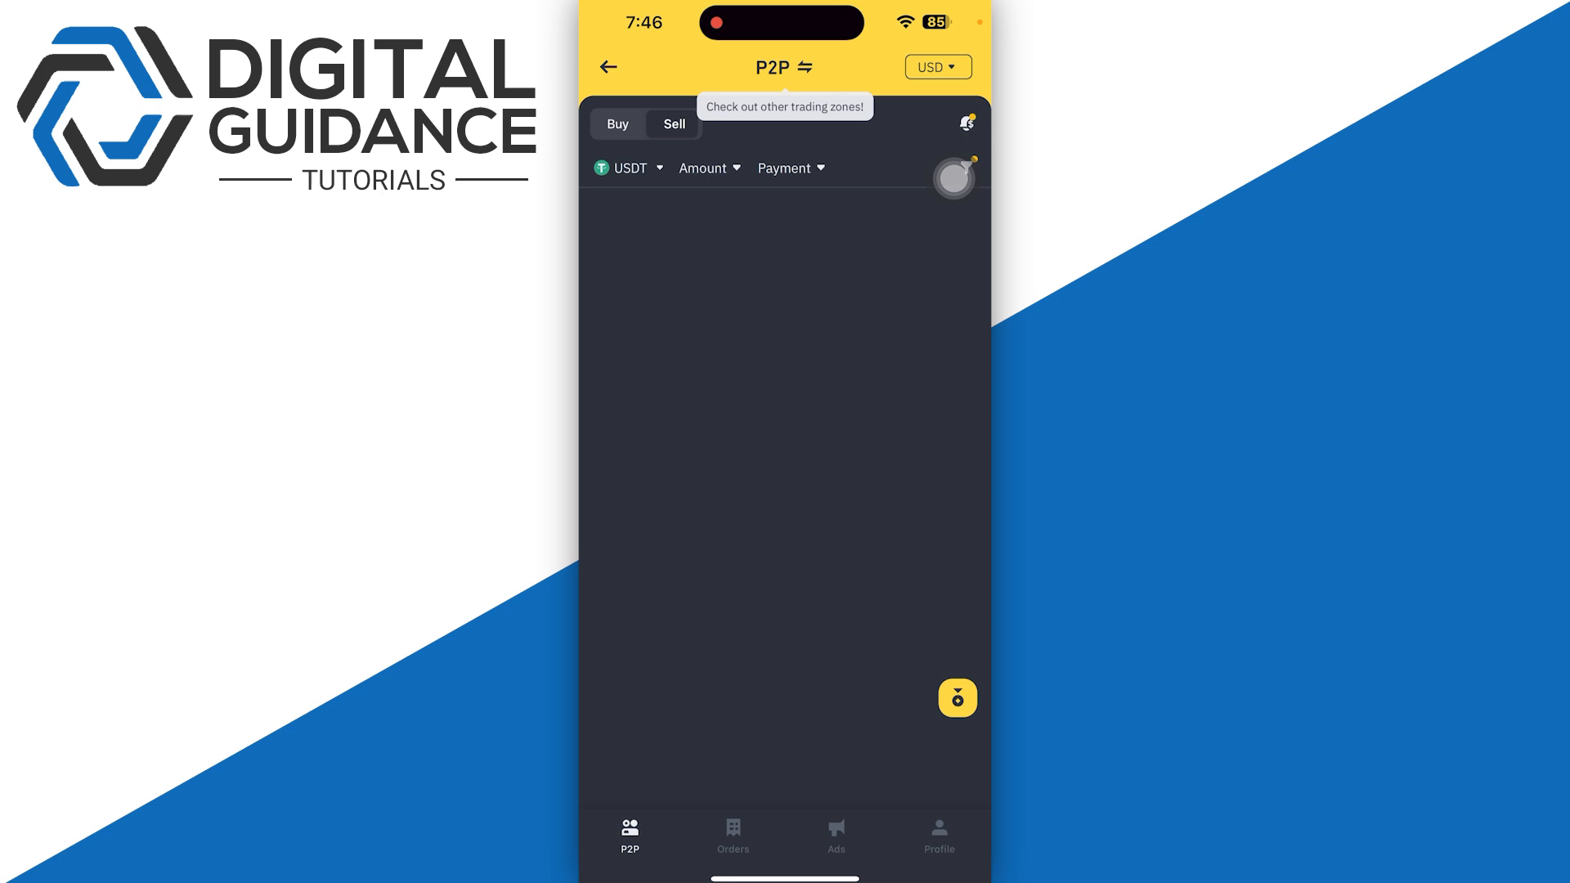
{"action": "left_click", "coordinate": [627, 166]}
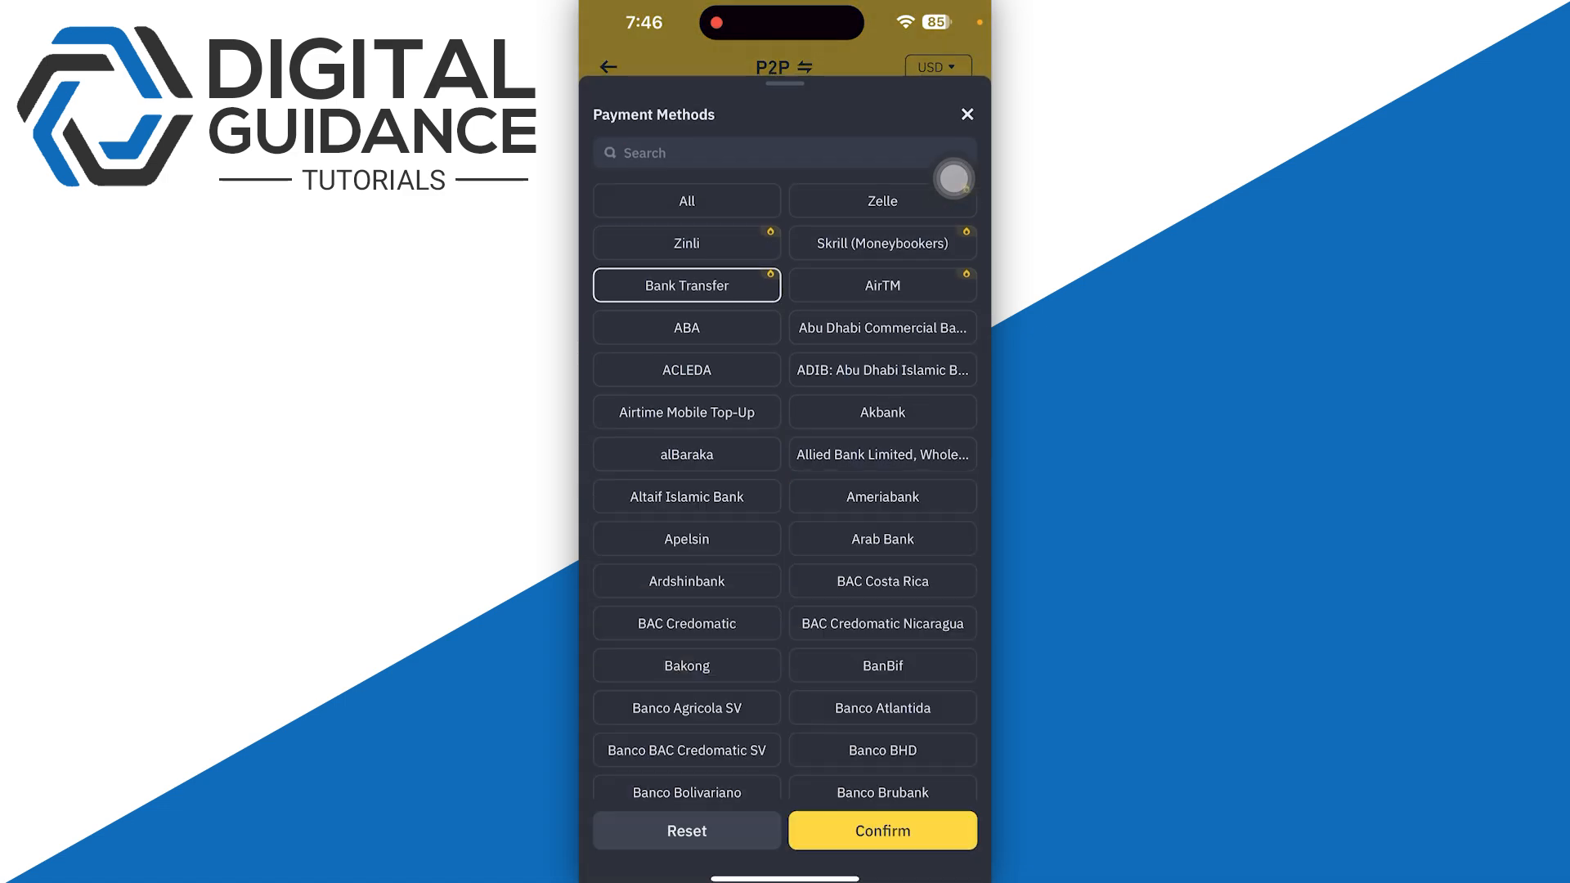
{"action": "left_click", "coordinate": [879, 830]}
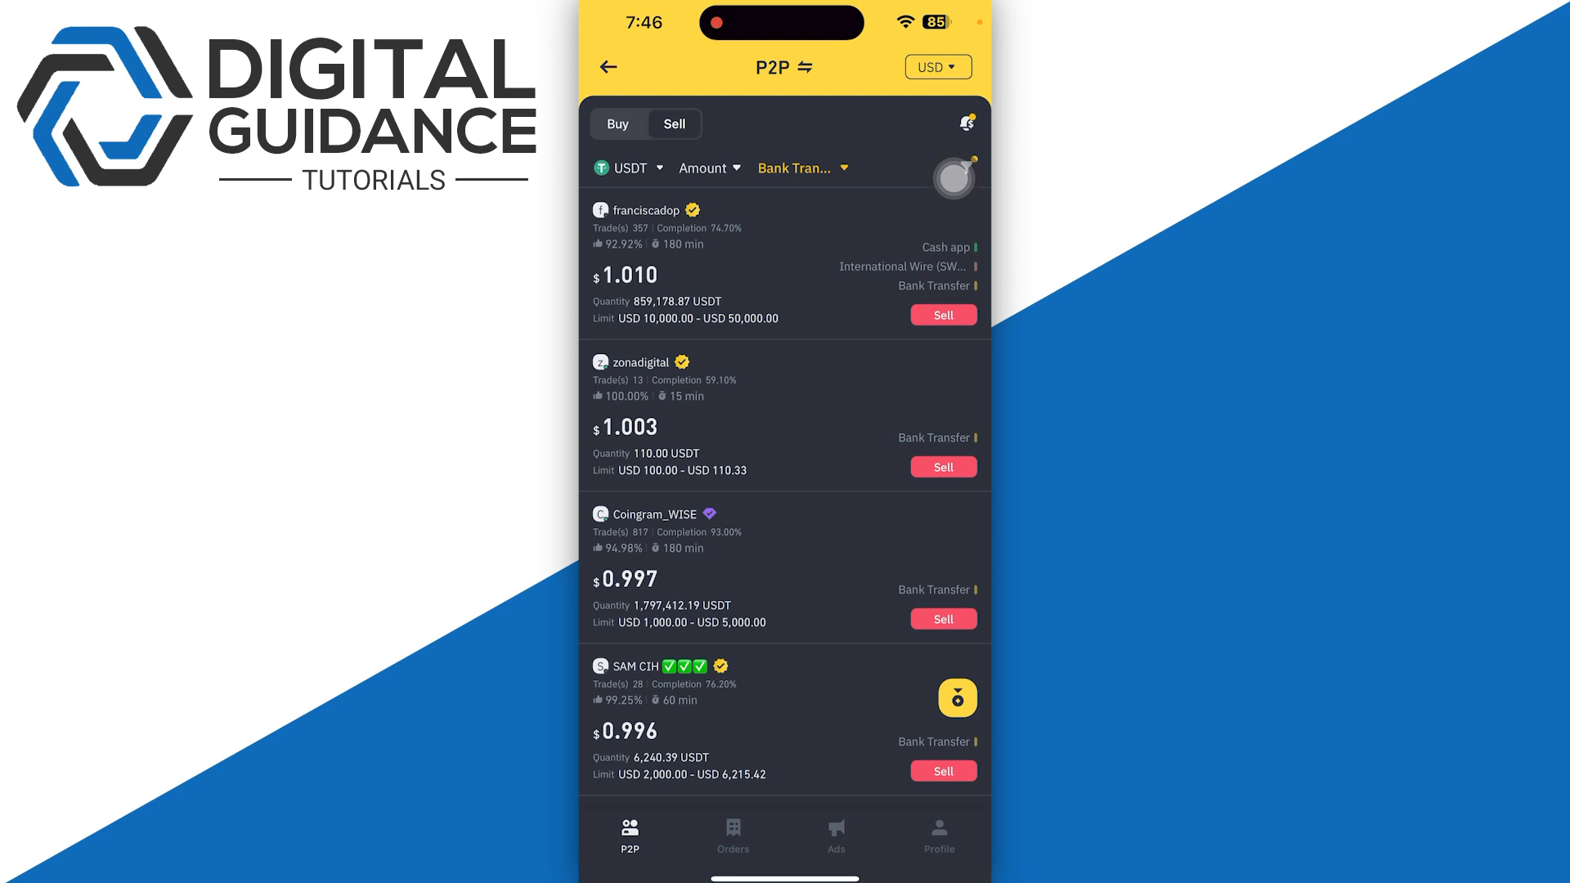
{"action": "scroll", "scroll_direction": "down", "scroll_amount": 3}
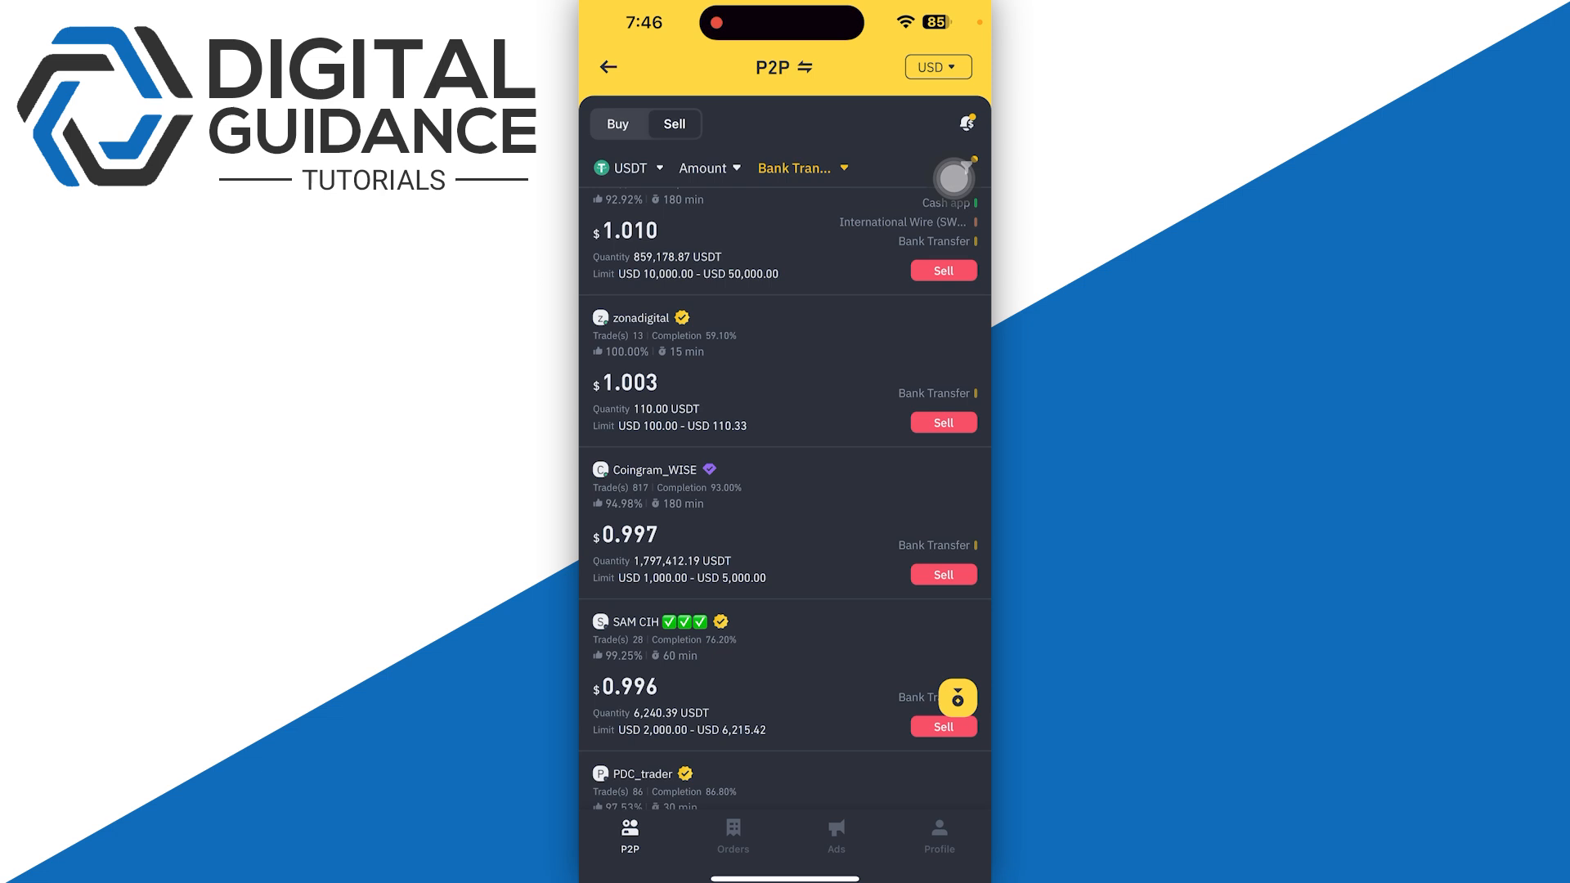
{"action": "left_click", "coordinate": [942, 271]}
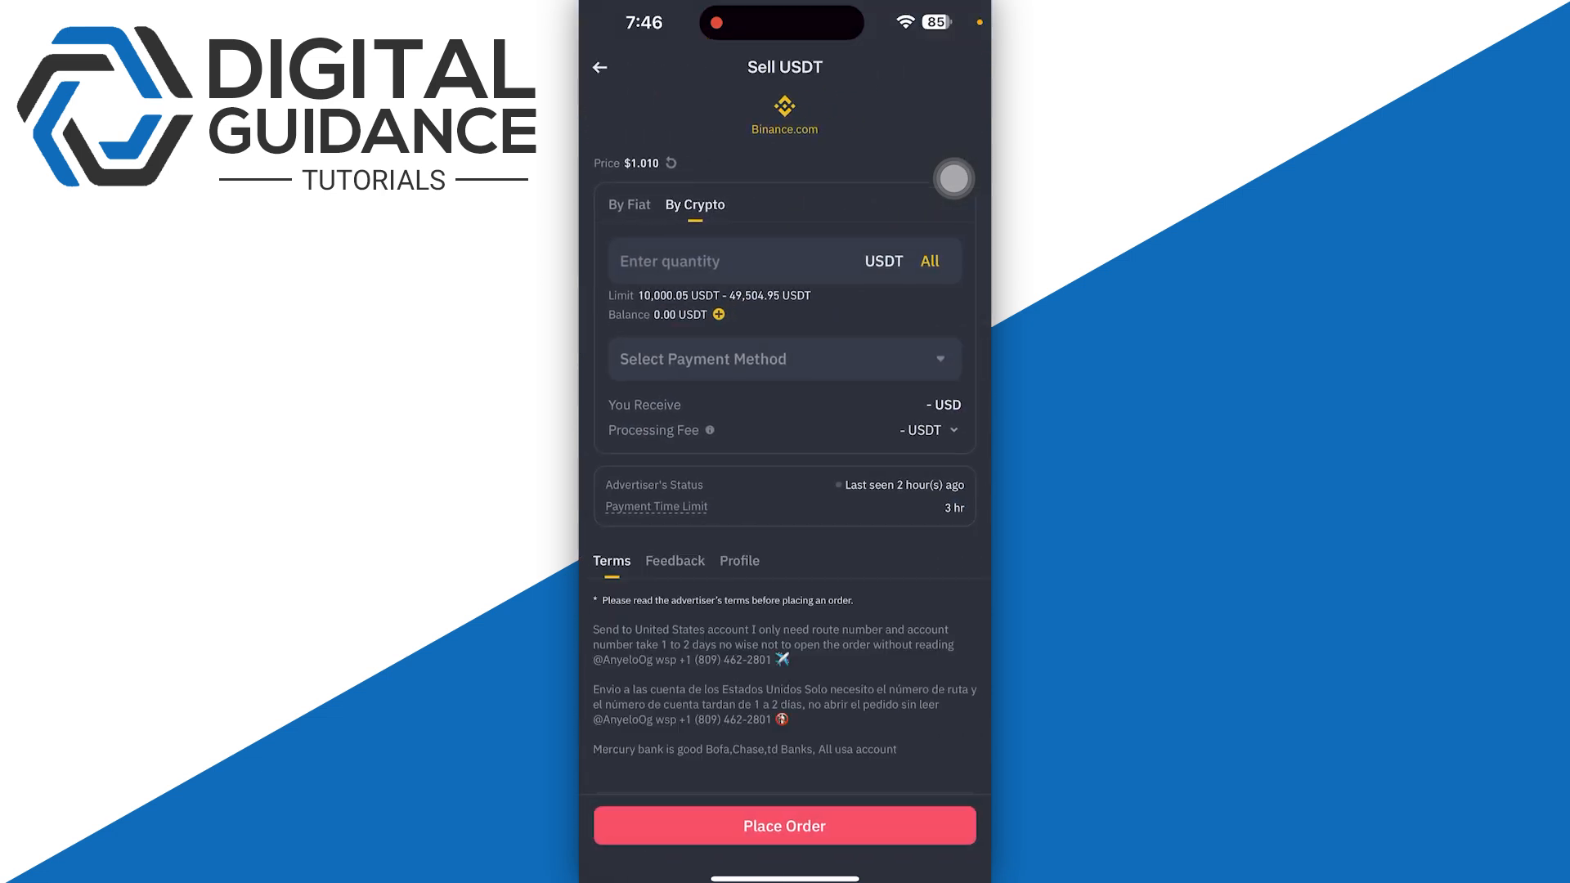
{"action": "left_click", "coordinate": [785, 358]}
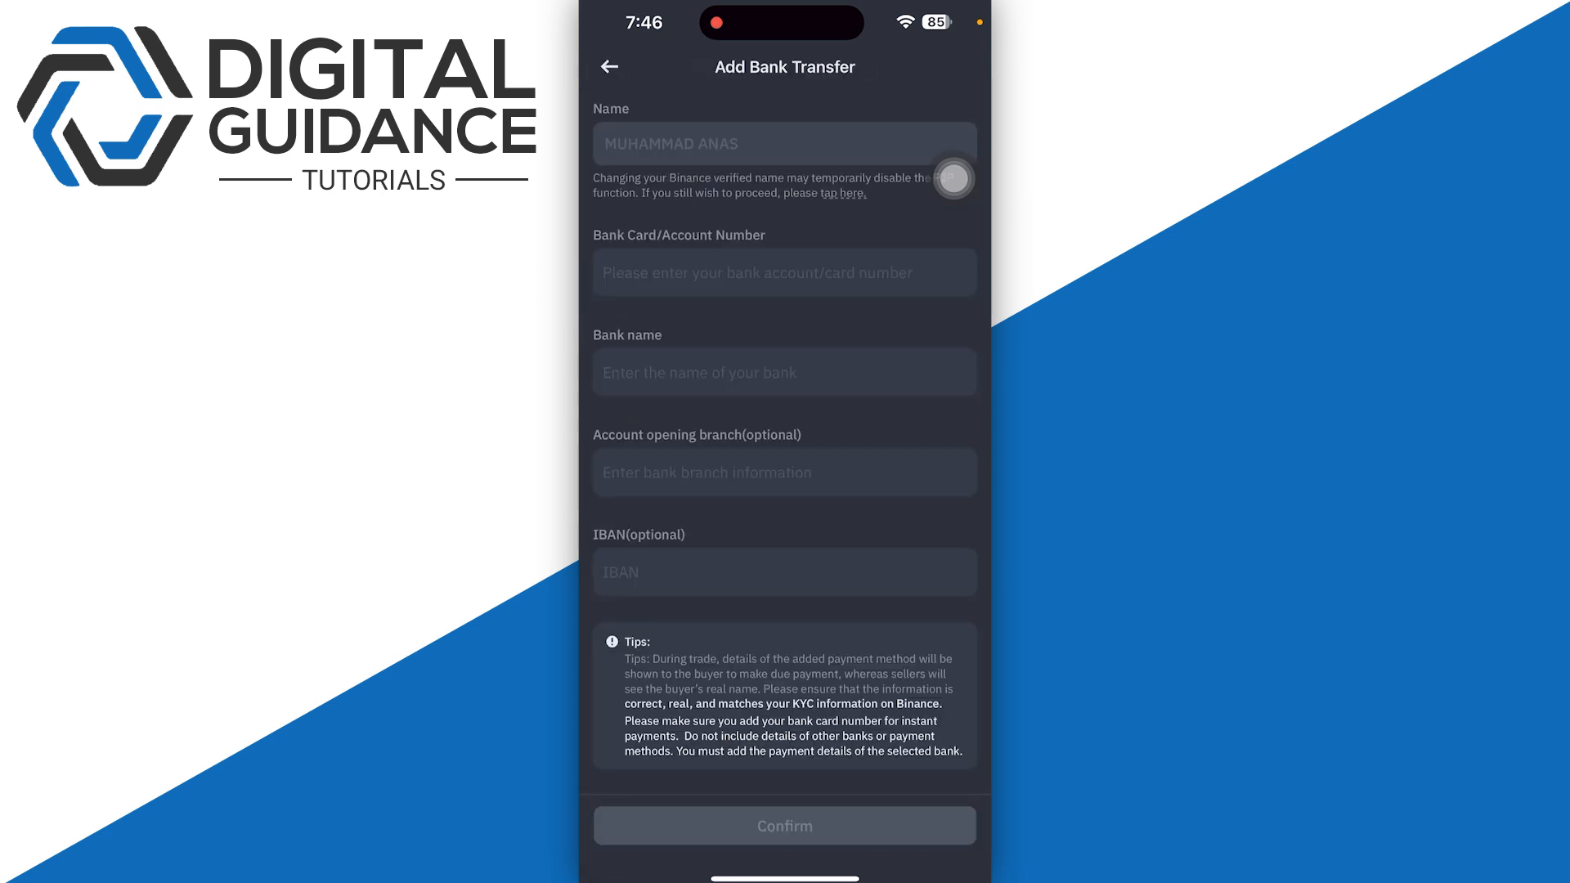
{"action": "scroll", "scroll_direction": "down", "scroll_amount": 3}
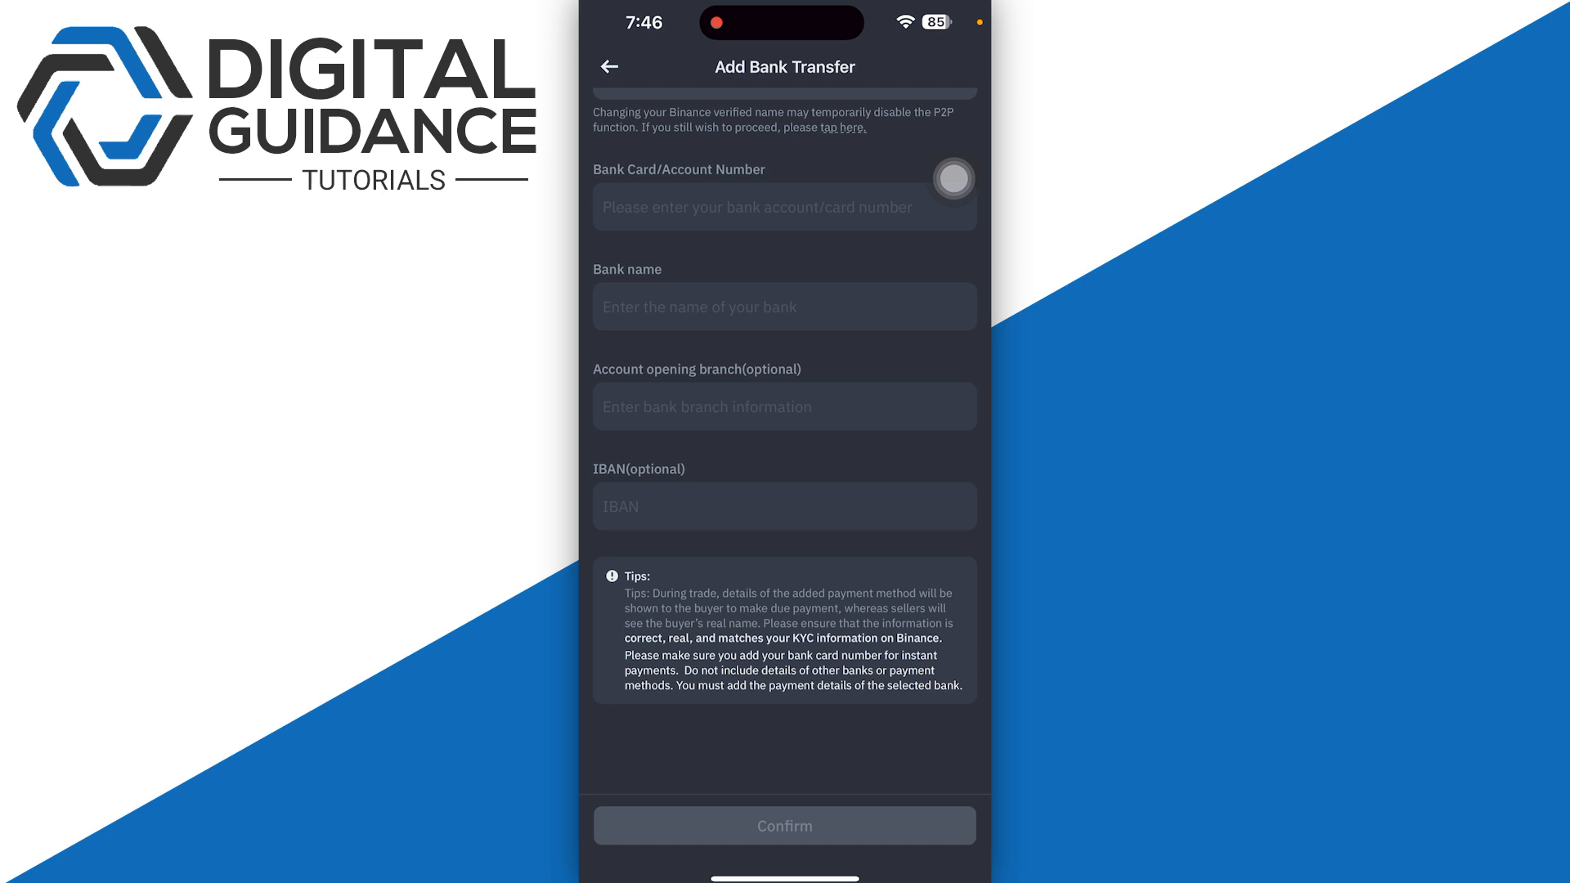
{"action": "scroll", "scroll_direction": "down", "scroll_amount": 3}
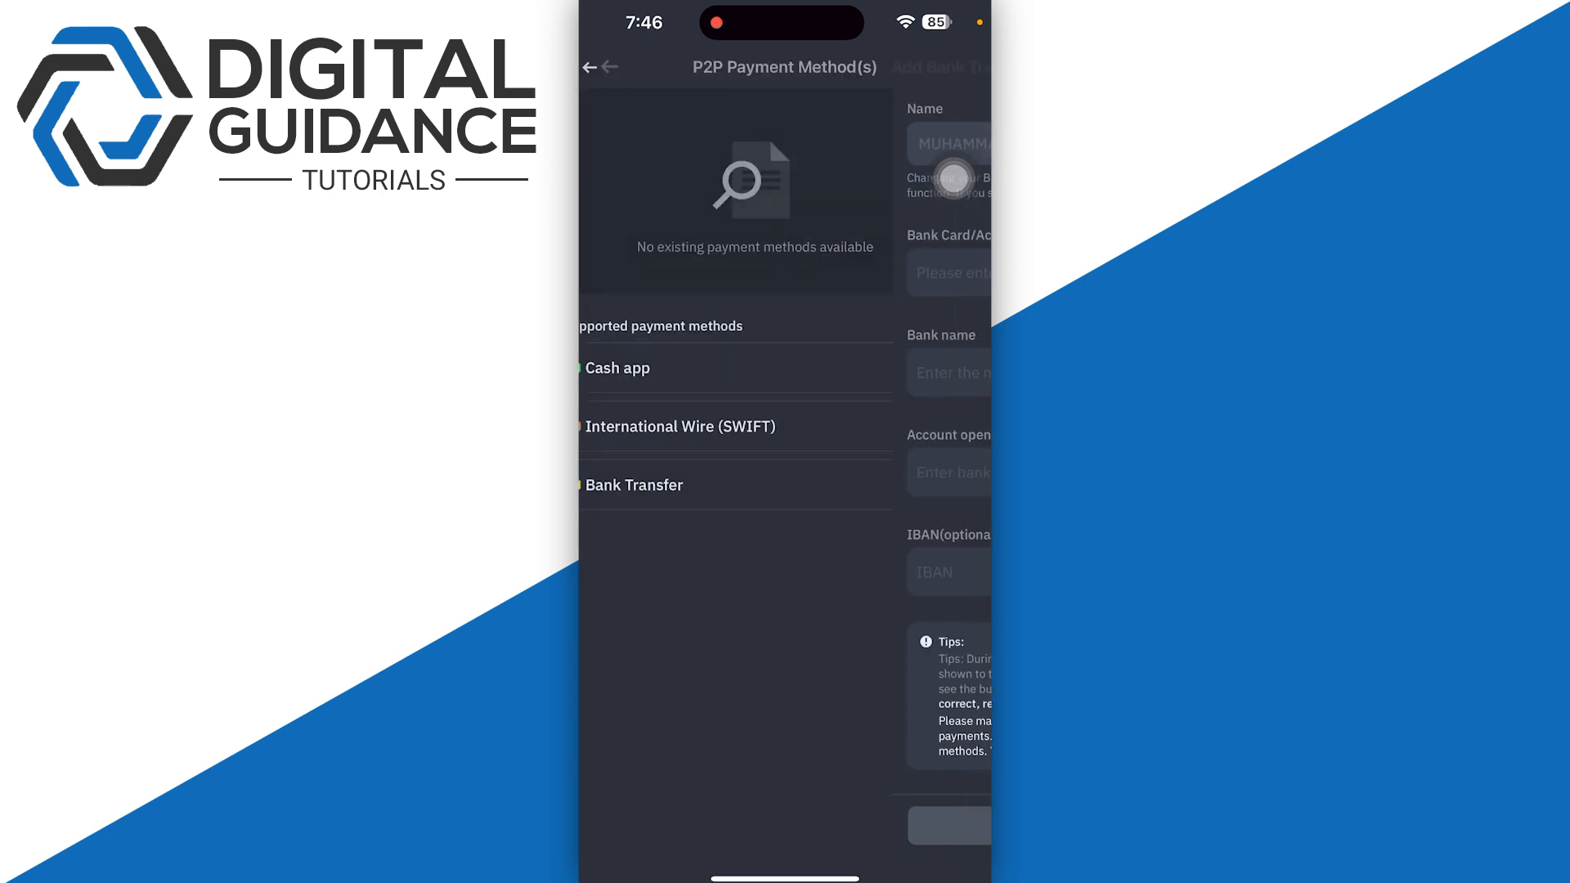
{"action": "left_click", "coordinate": [599, 67]}
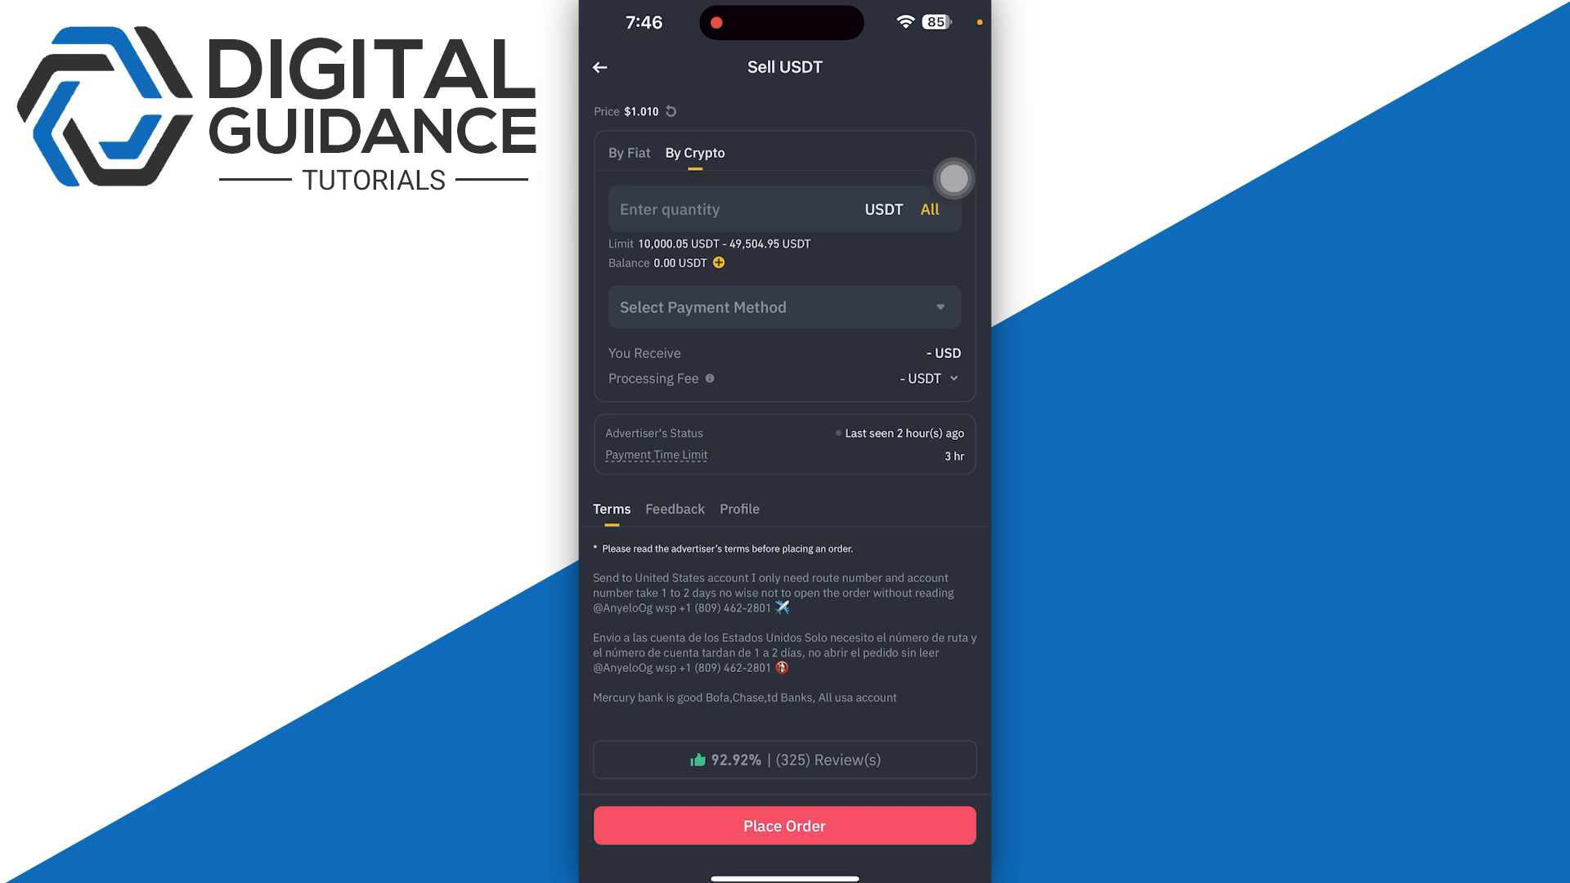
Review the buyer's profile reviews and merchant stats, then exit to the phone home screen
{"action": "left_click", "coordinate": [740, 507]}
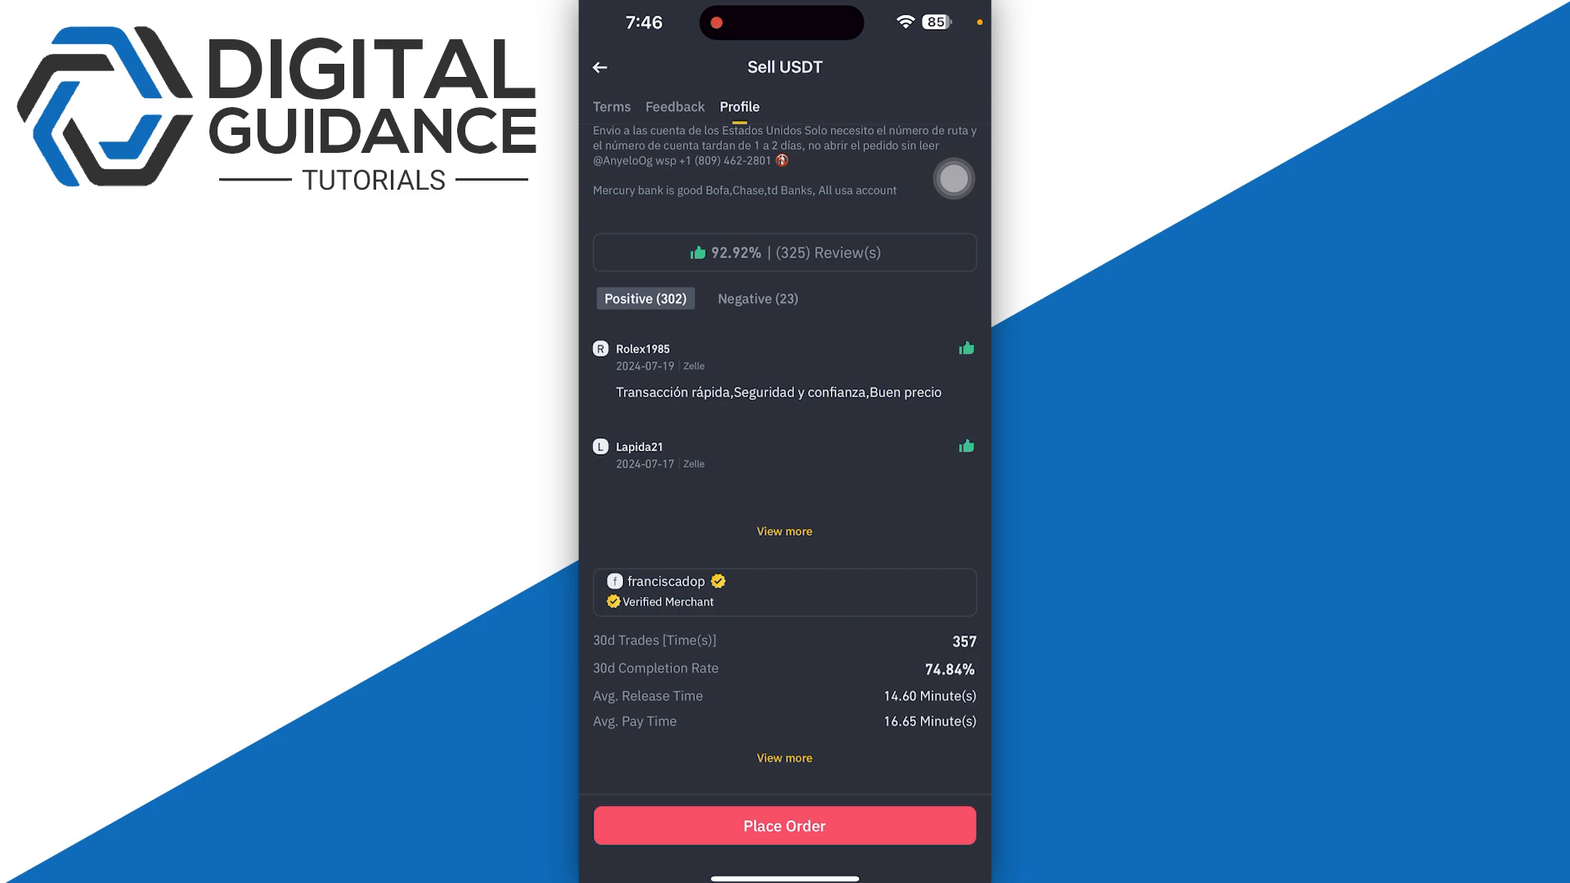
{"action": "scroll", "scroll_direction": "up", "scroll_amount": 3}
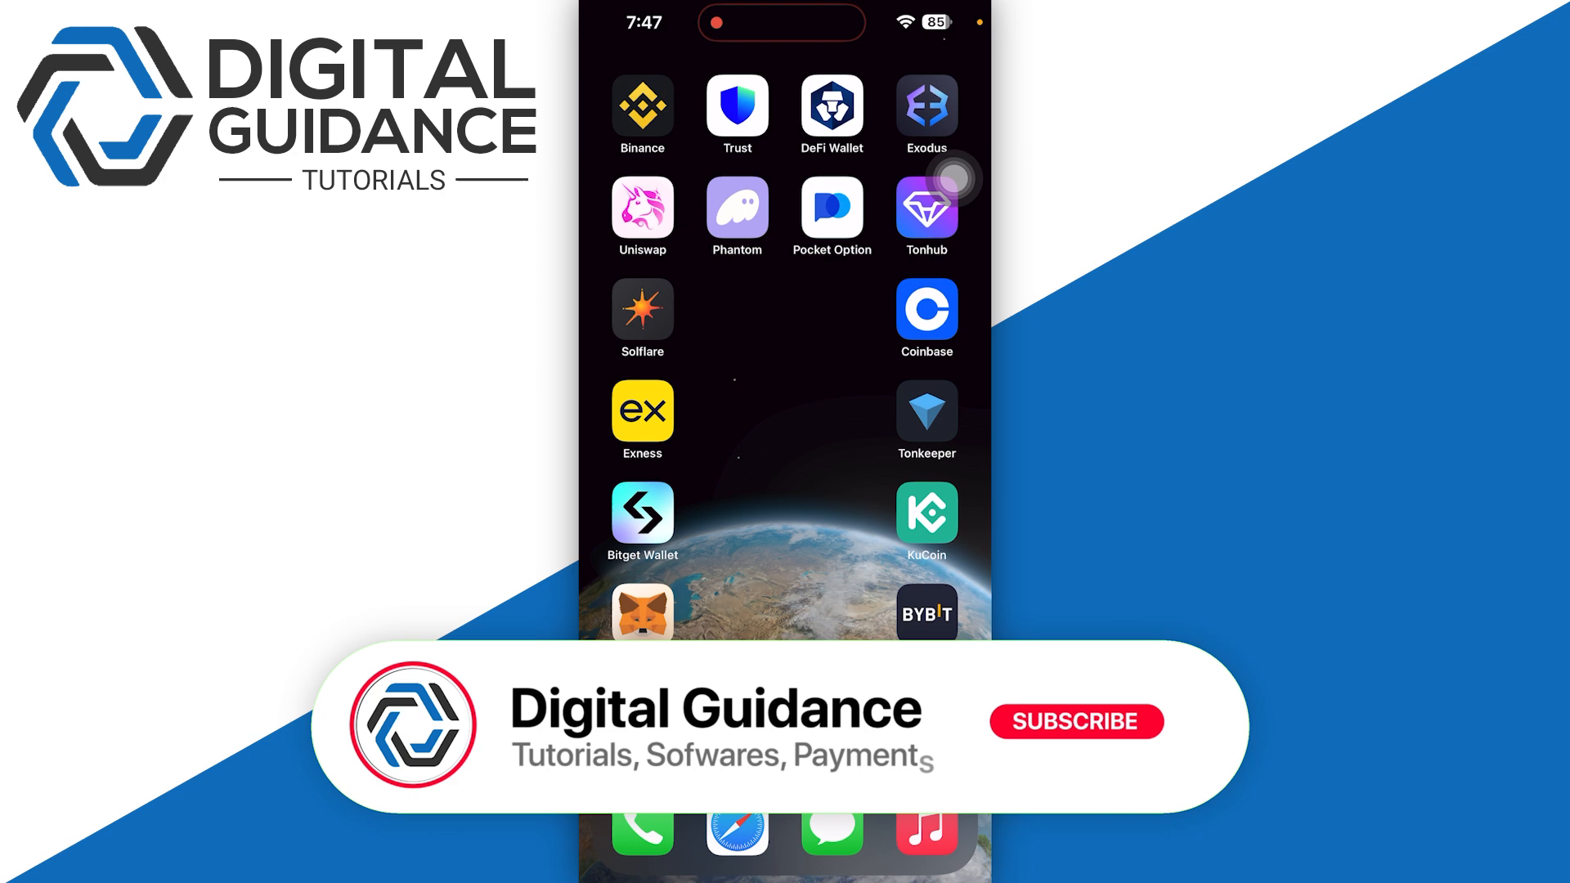
{"action": "left_click", "coordinate": [1075, 722]}
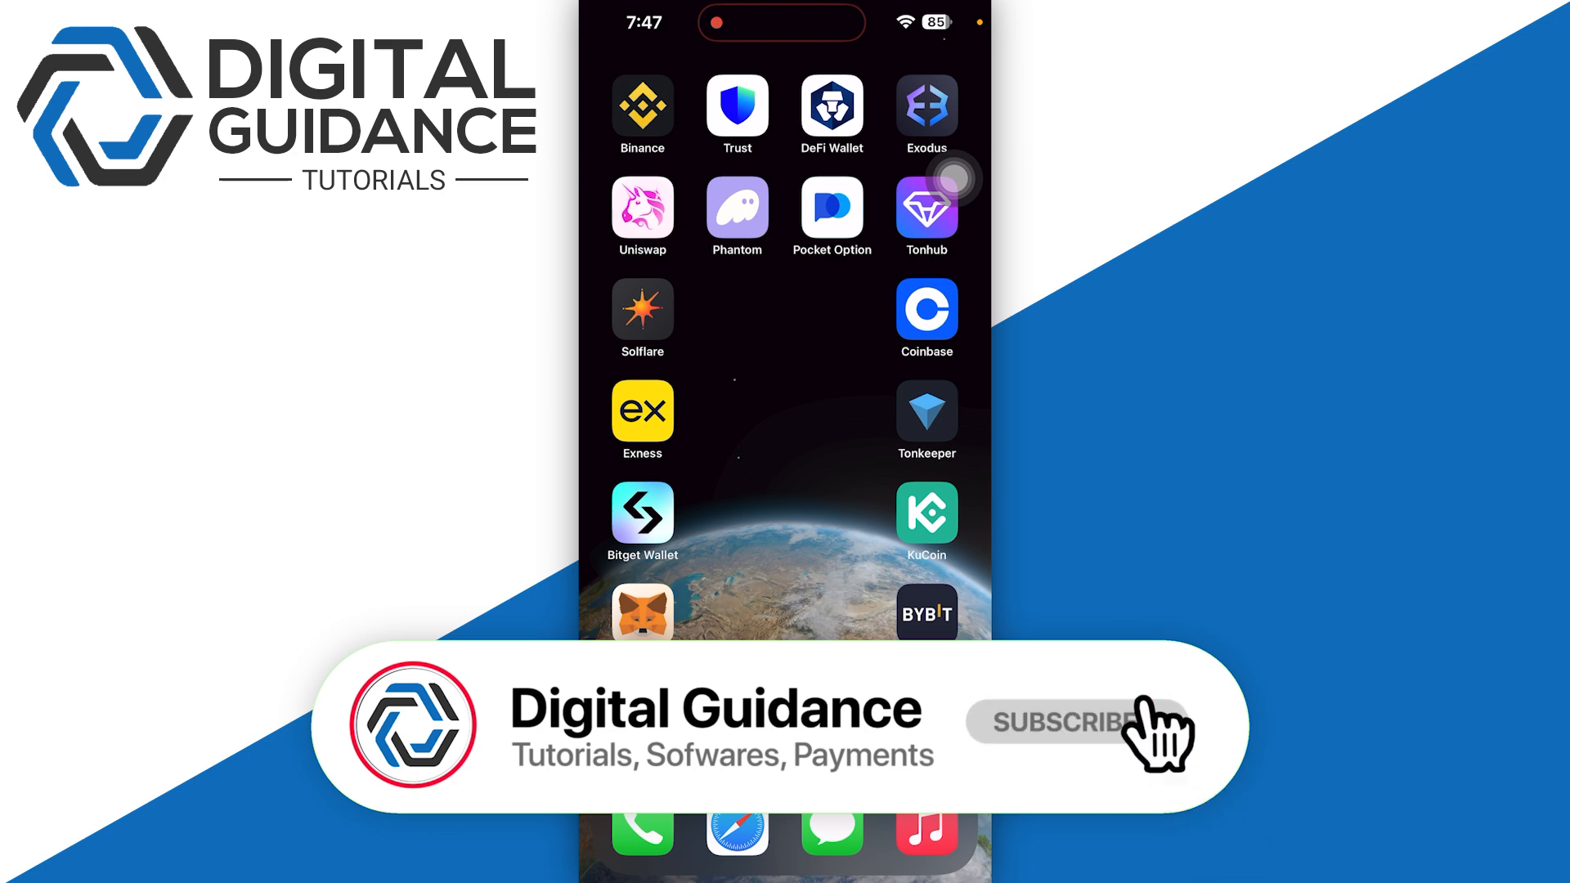
{"action": "left_click", "coordinate": [1052, 721]}
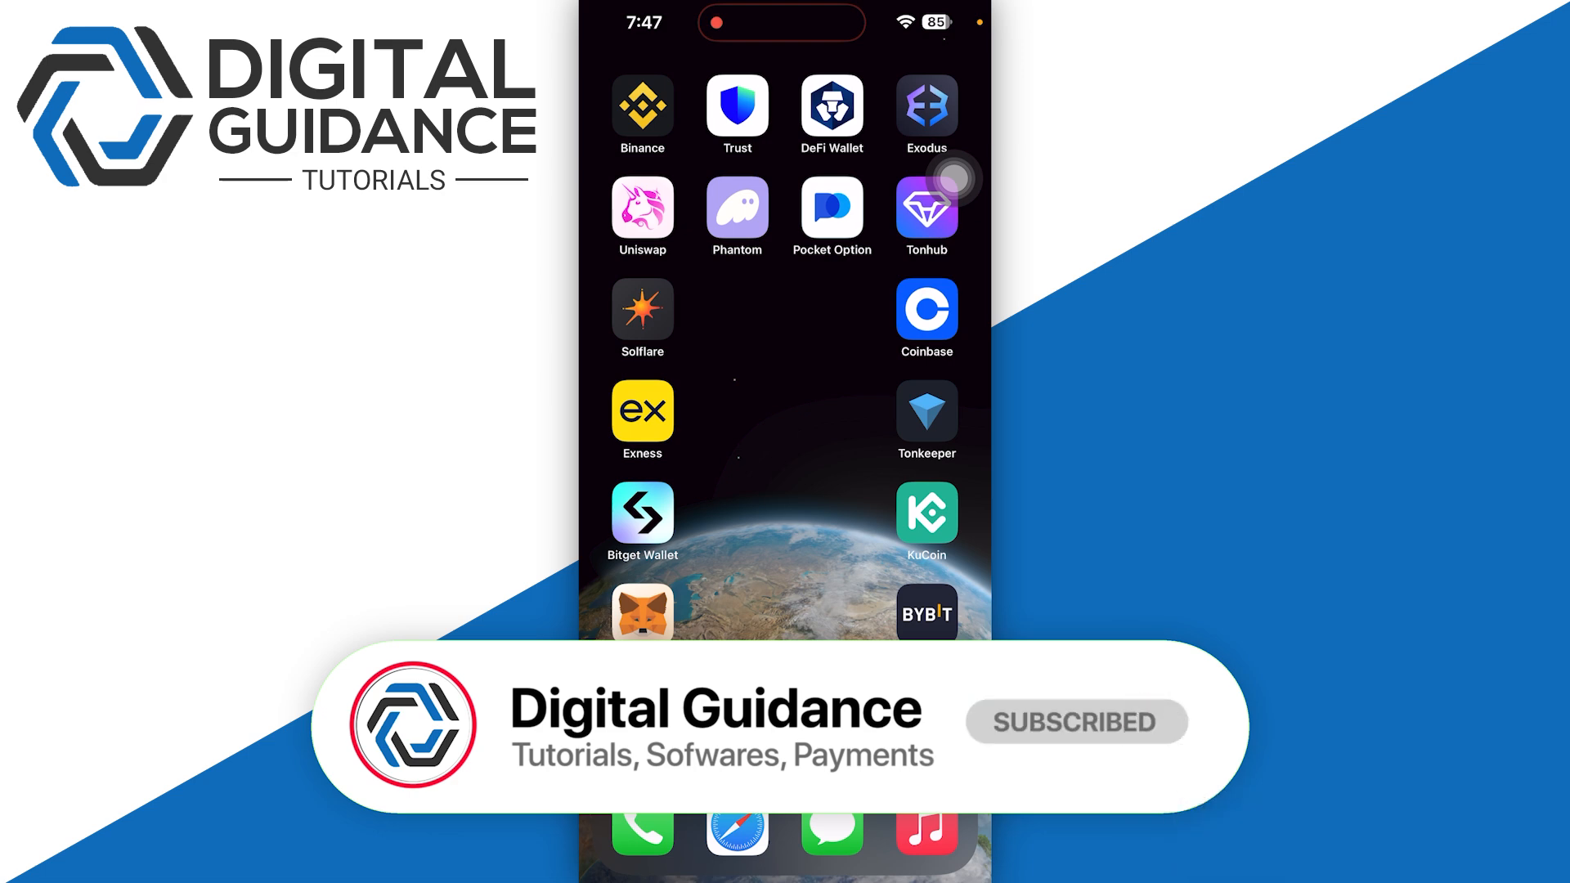